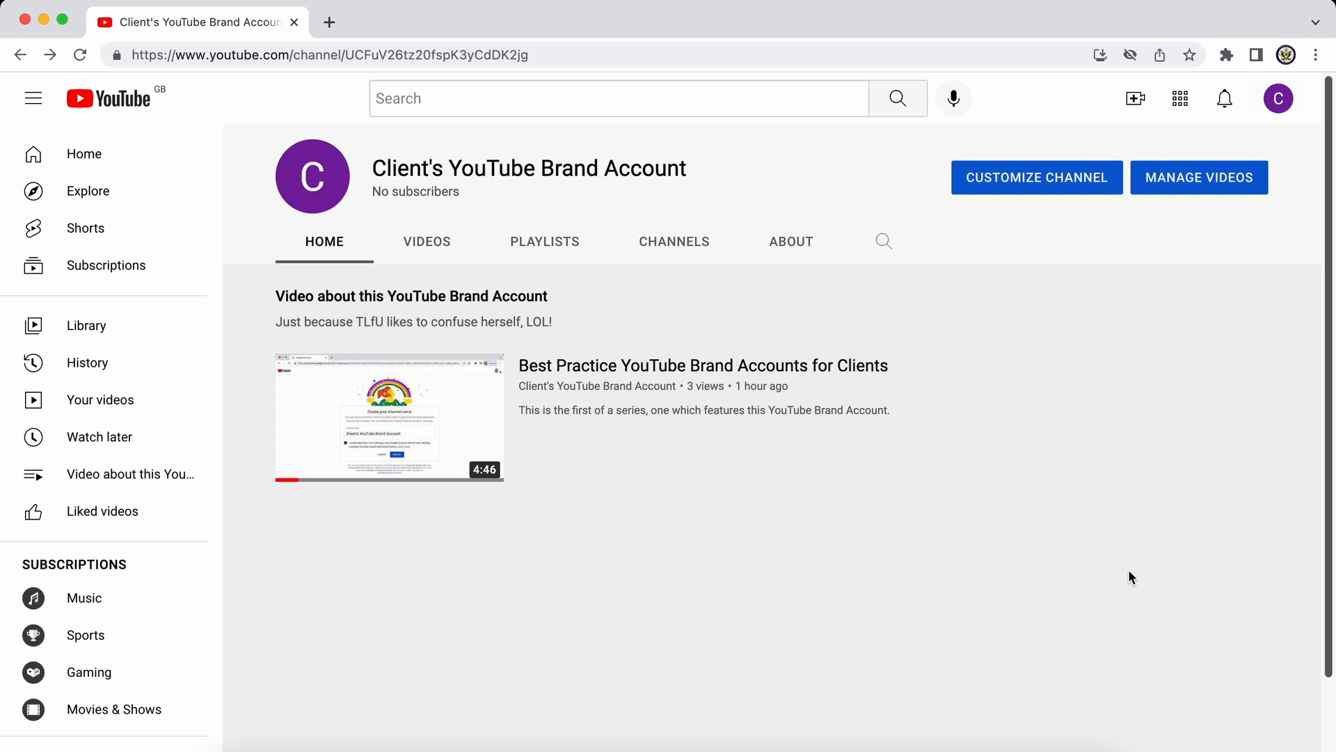
mouse_move(1083, 406)
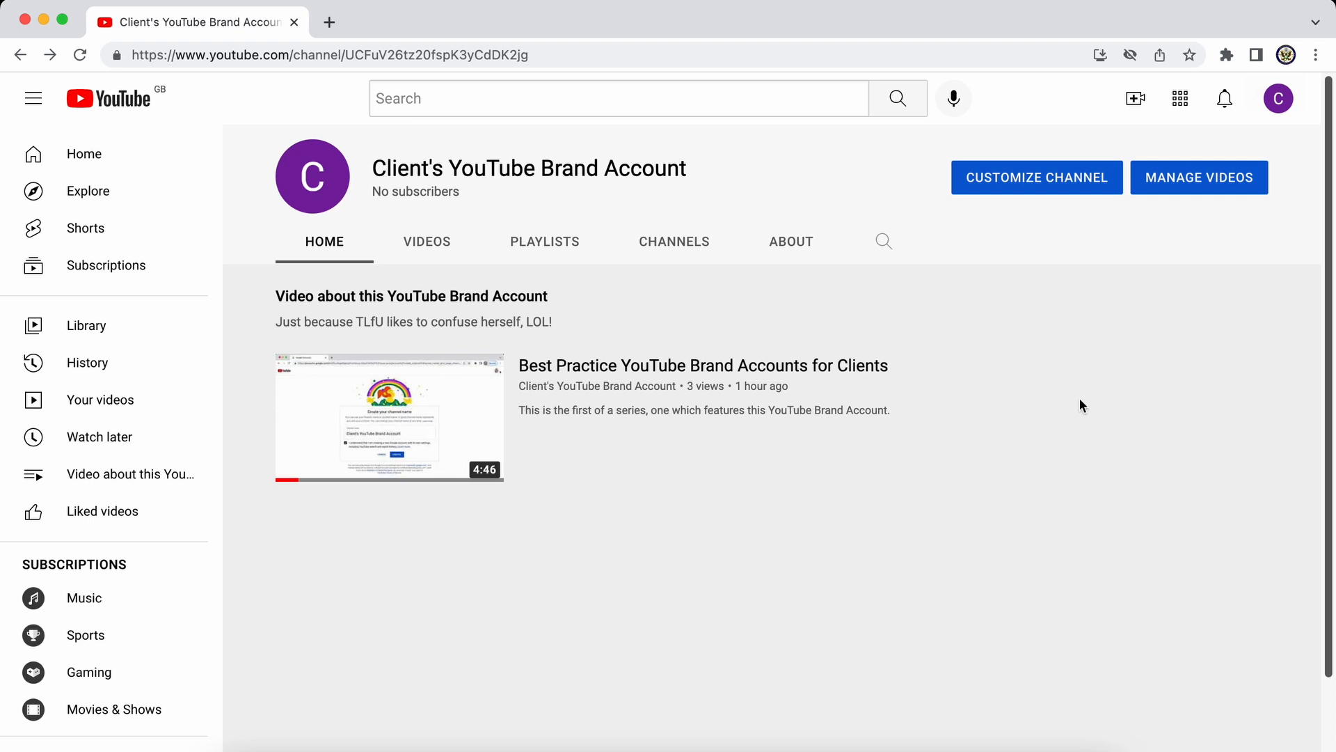
mouse_move(526, 171)
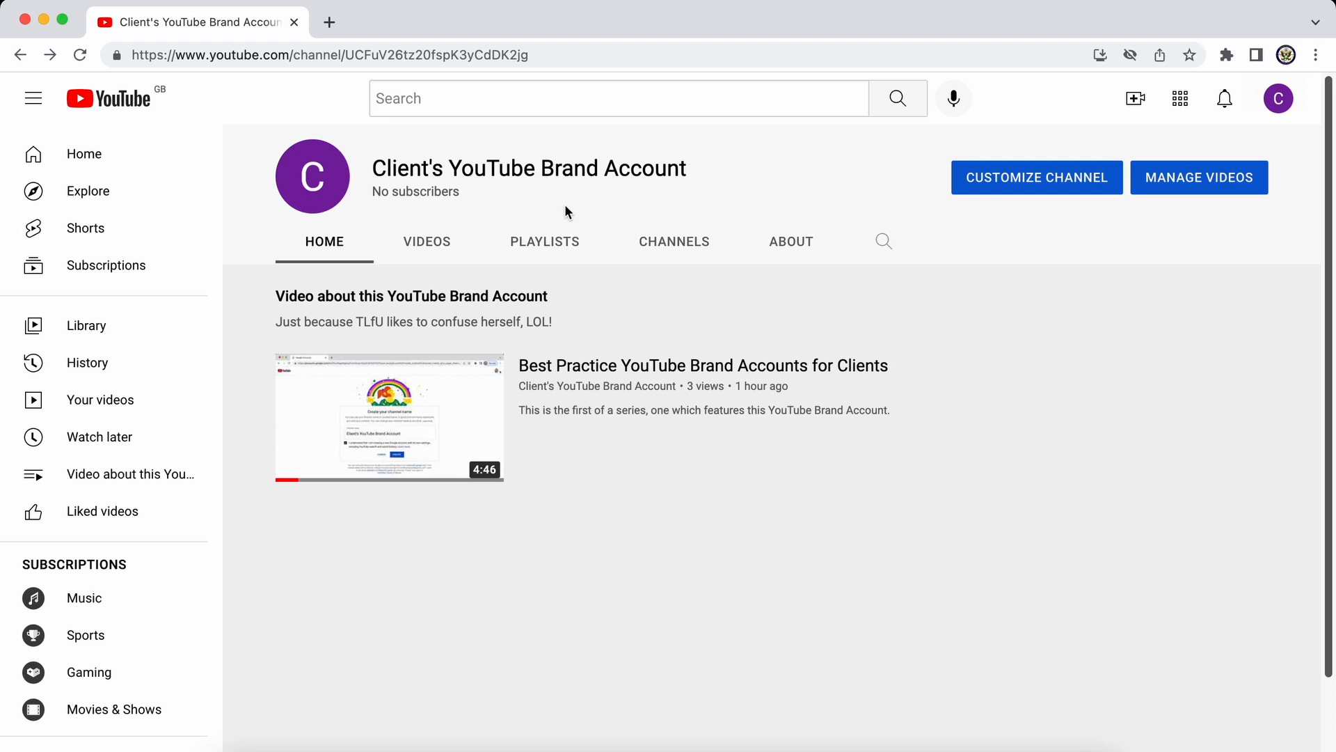
mouse_move(605, 210)
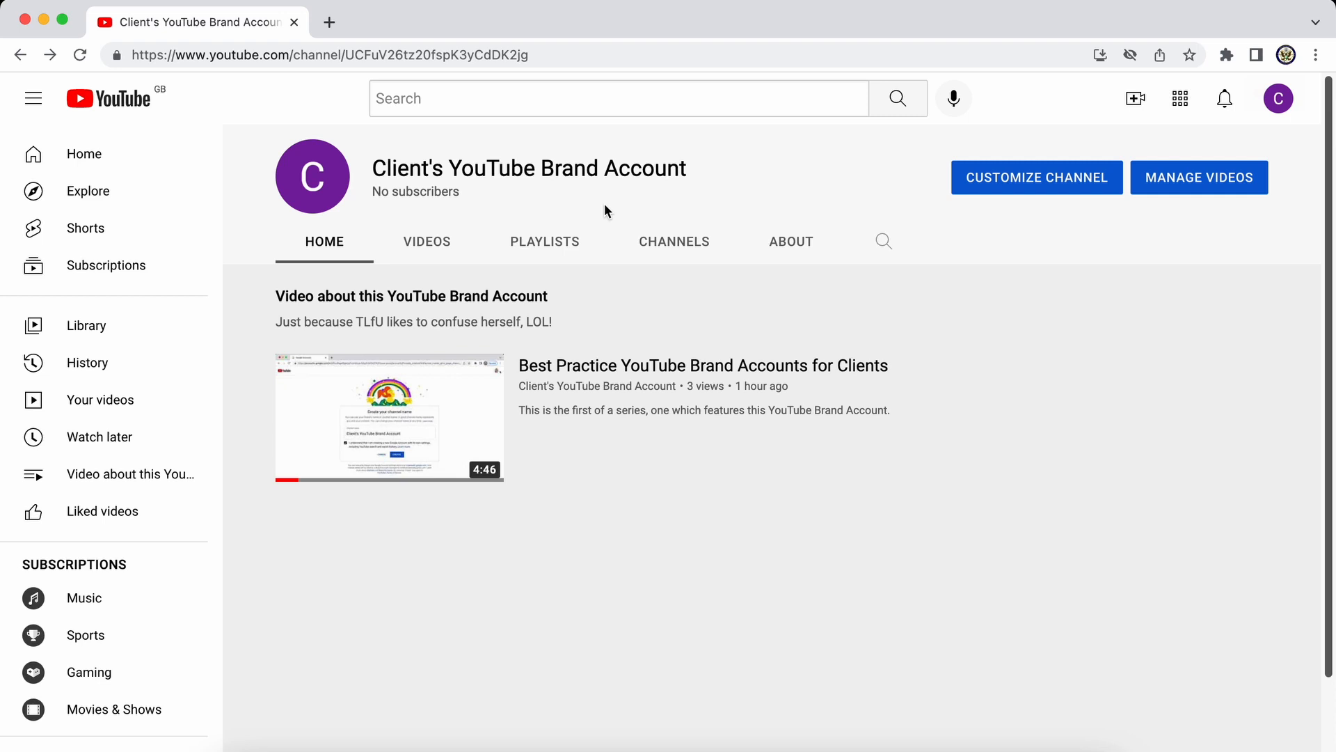
mouse_move(615, 210)
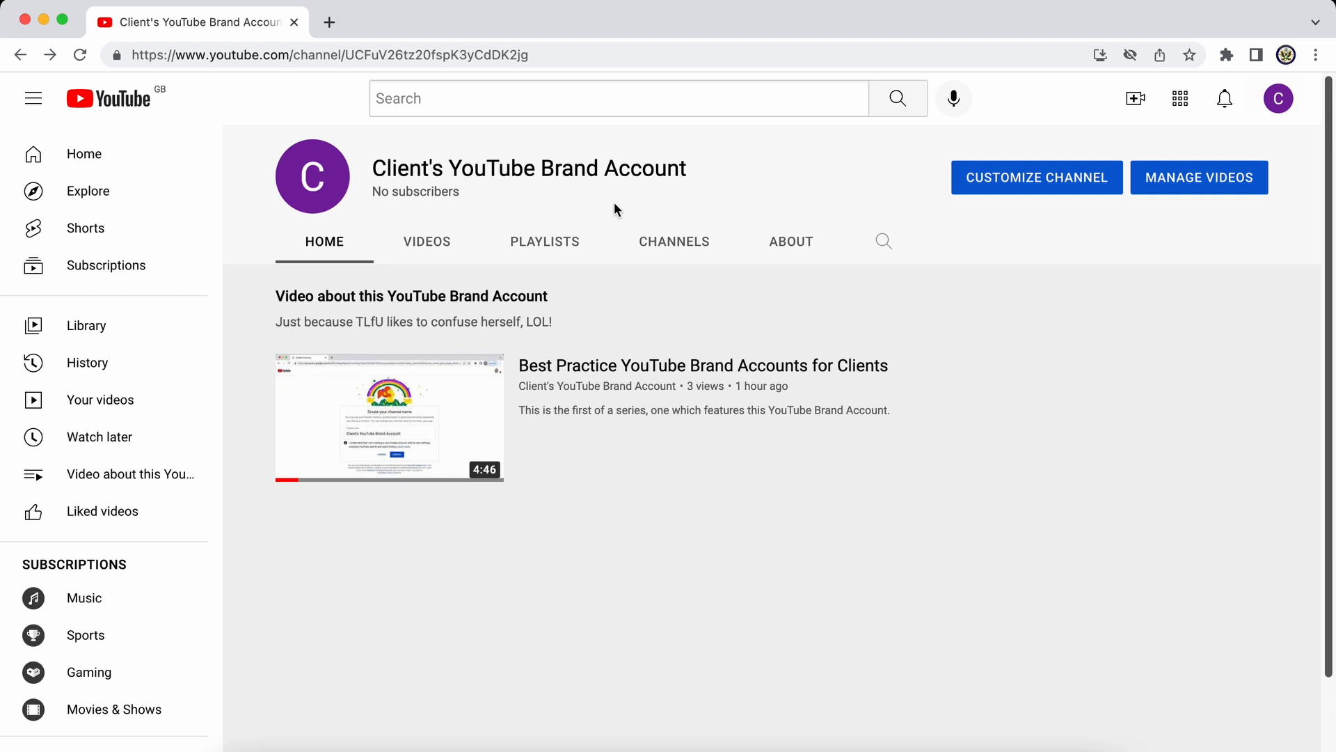
mouse_move(997, 281)
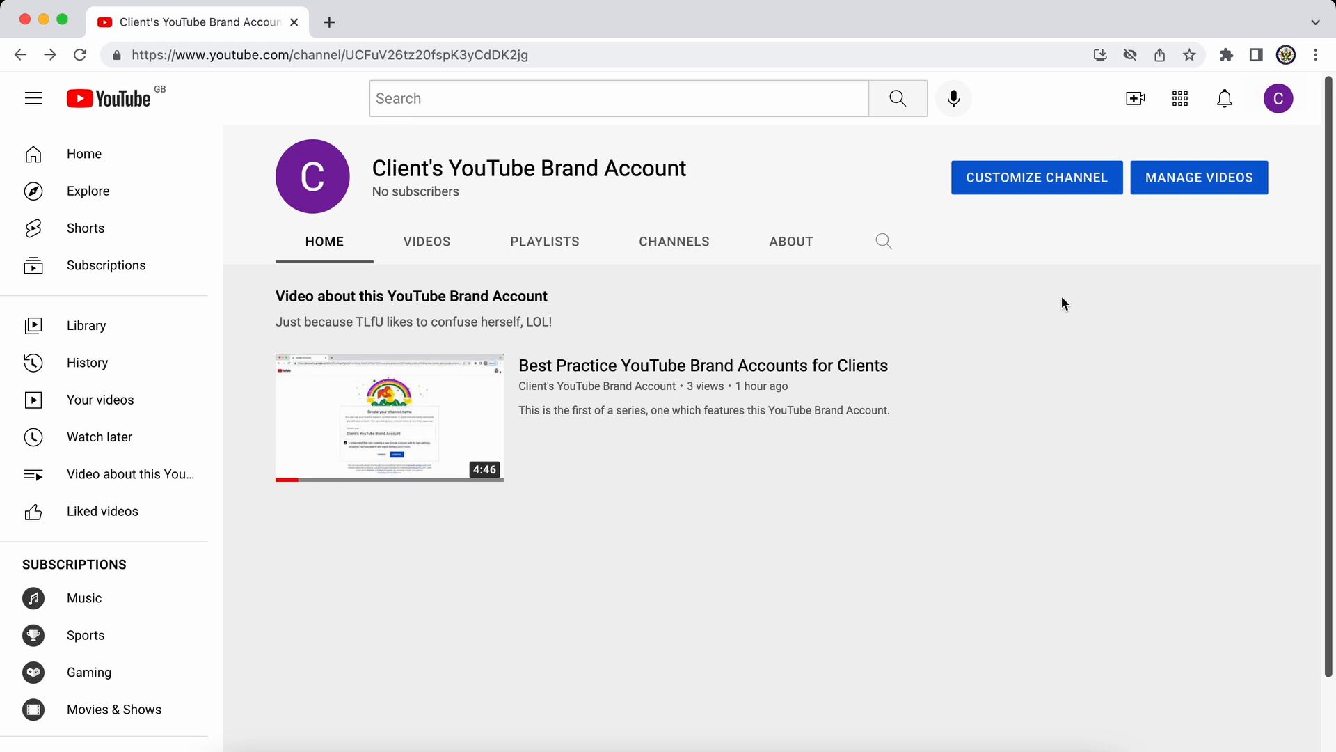
mouse_move(1199, 308)
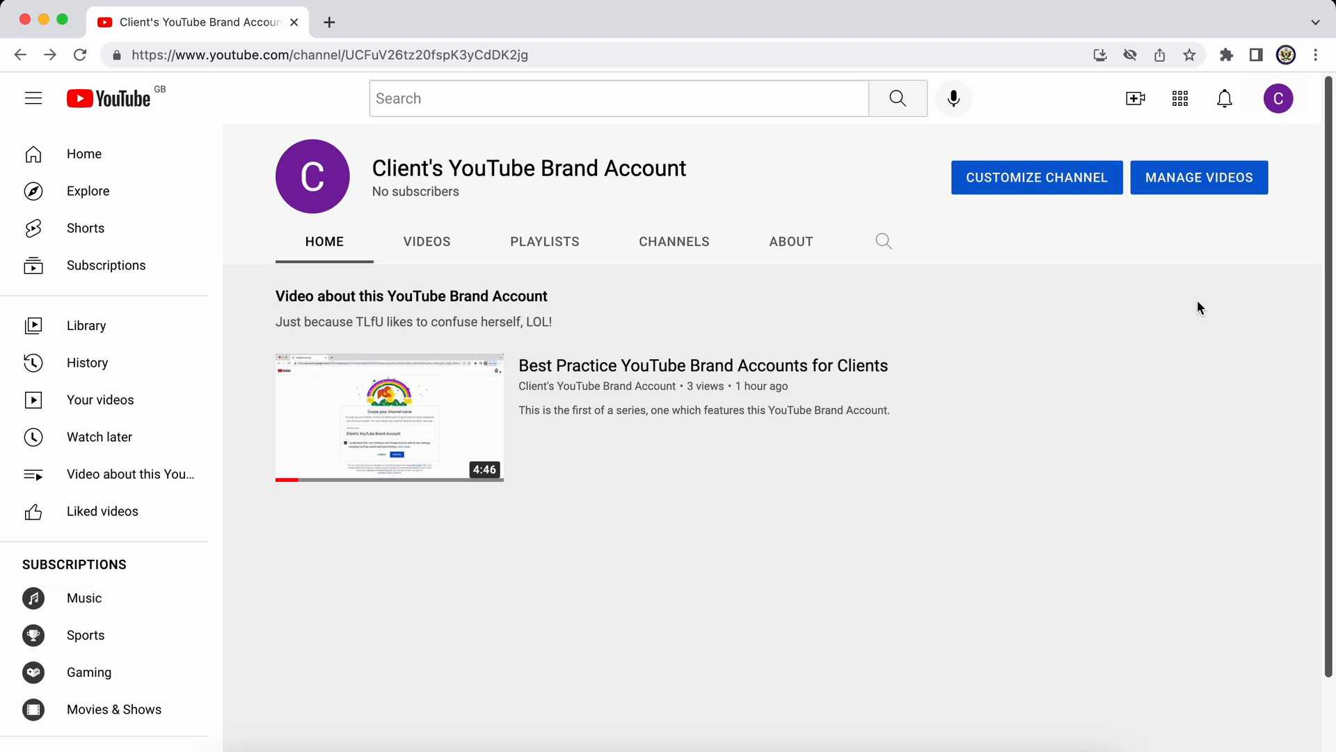
mouse_move(1260, 81)
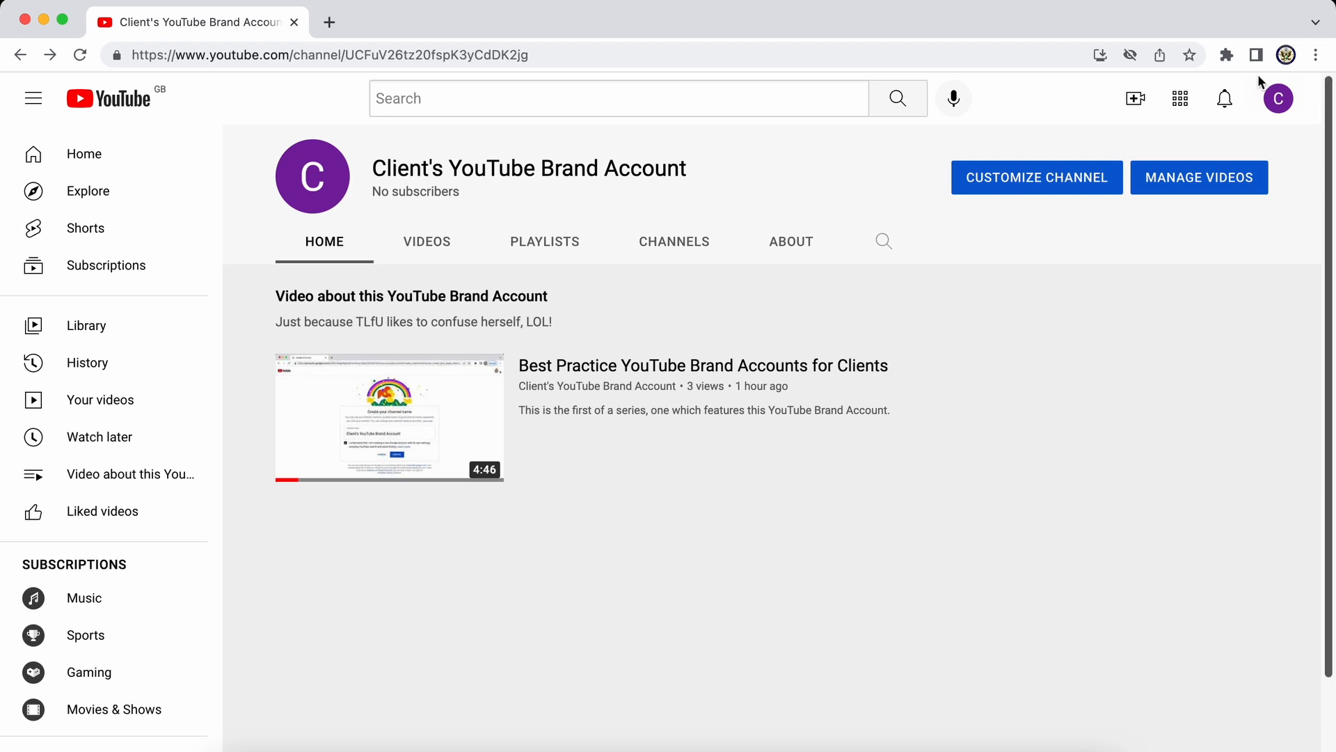
Open YouTube Studio for the Client's Brand Account from the profile avatar menu
left_click(1278, 98)
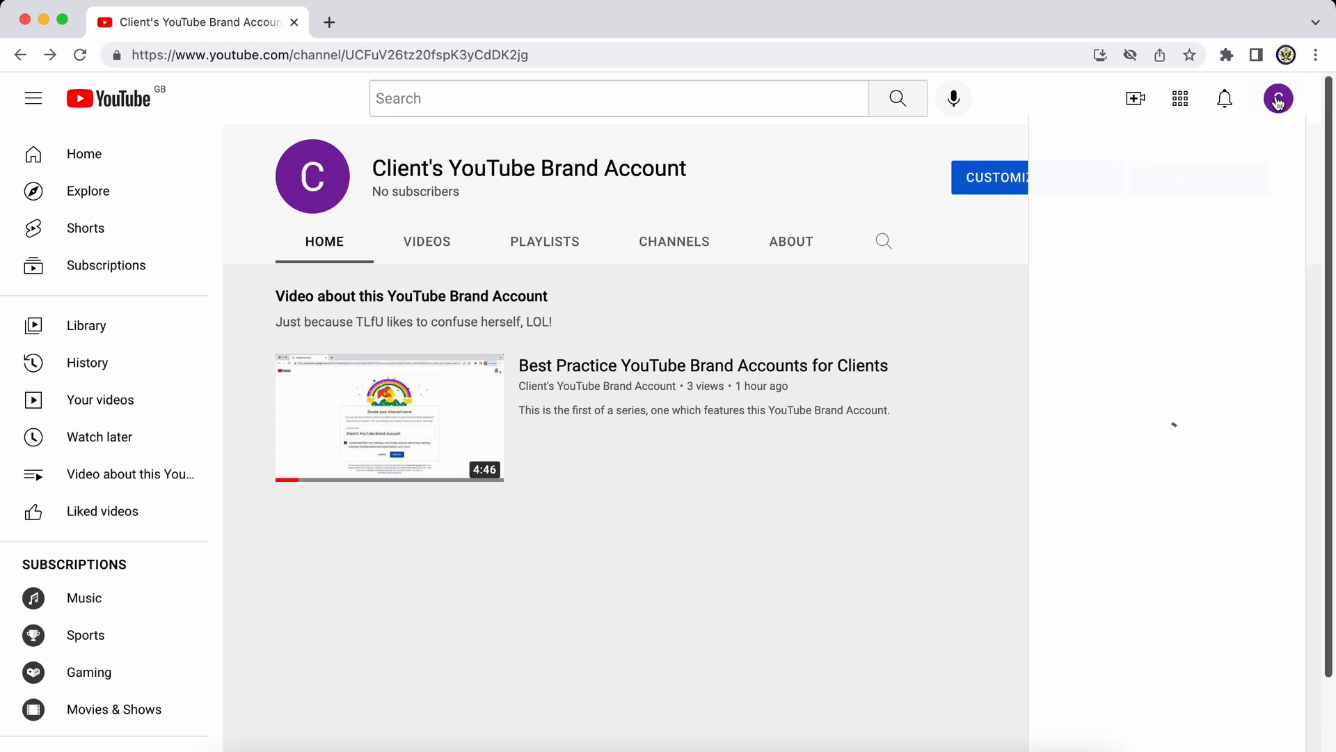
left_click(1278, 99)
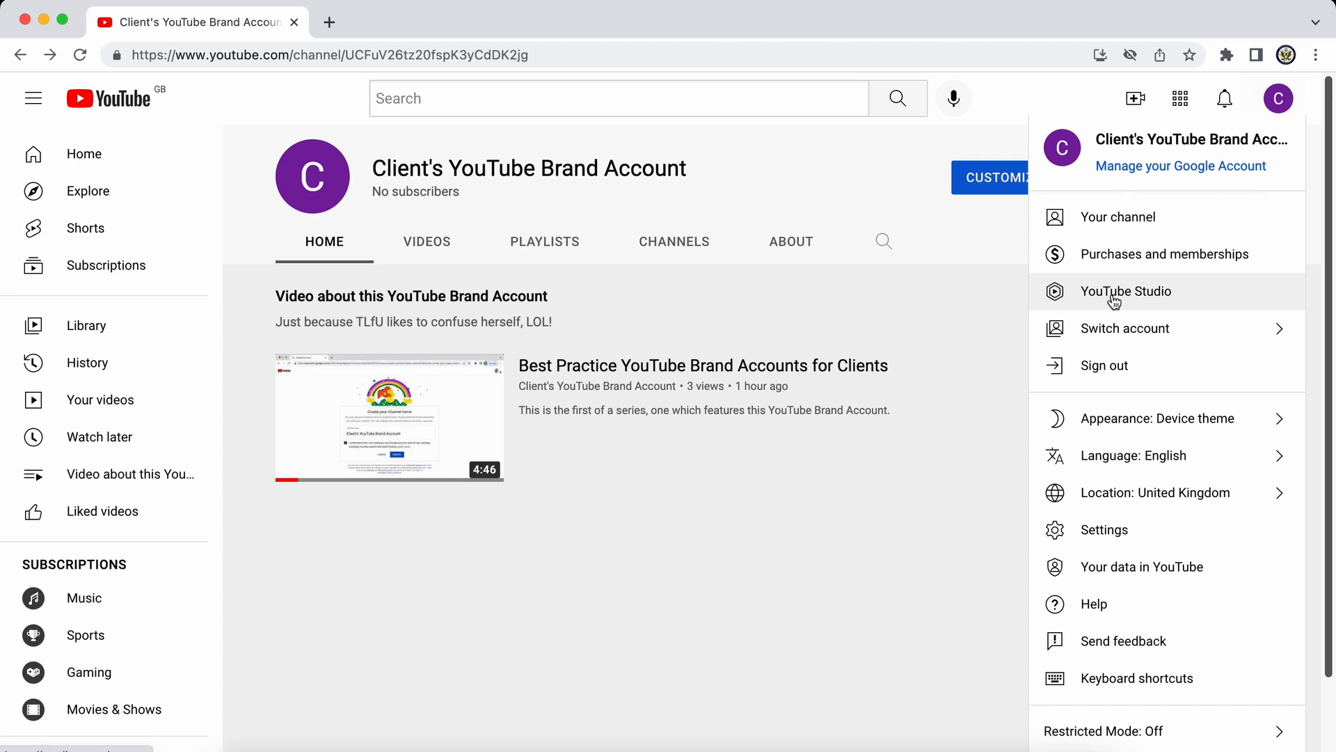
left_click(1125, 291)
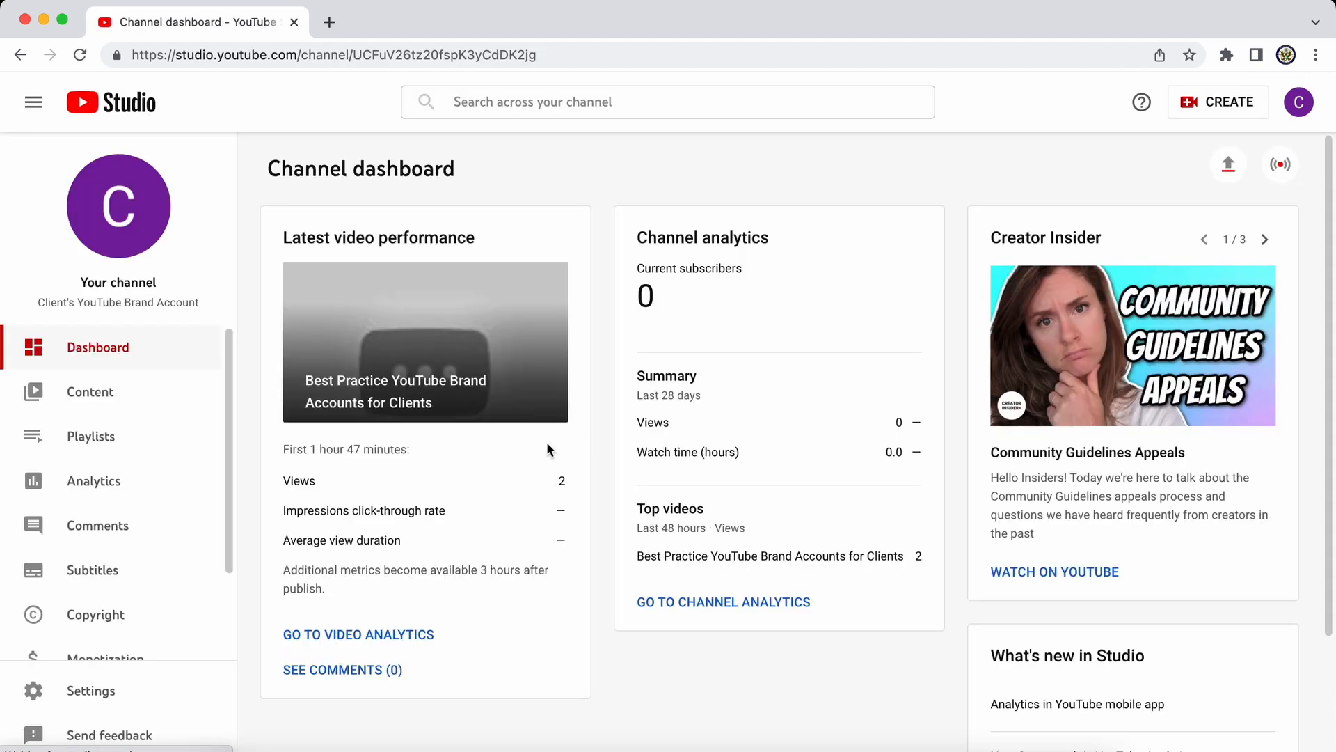
mouse_move(88, 691)
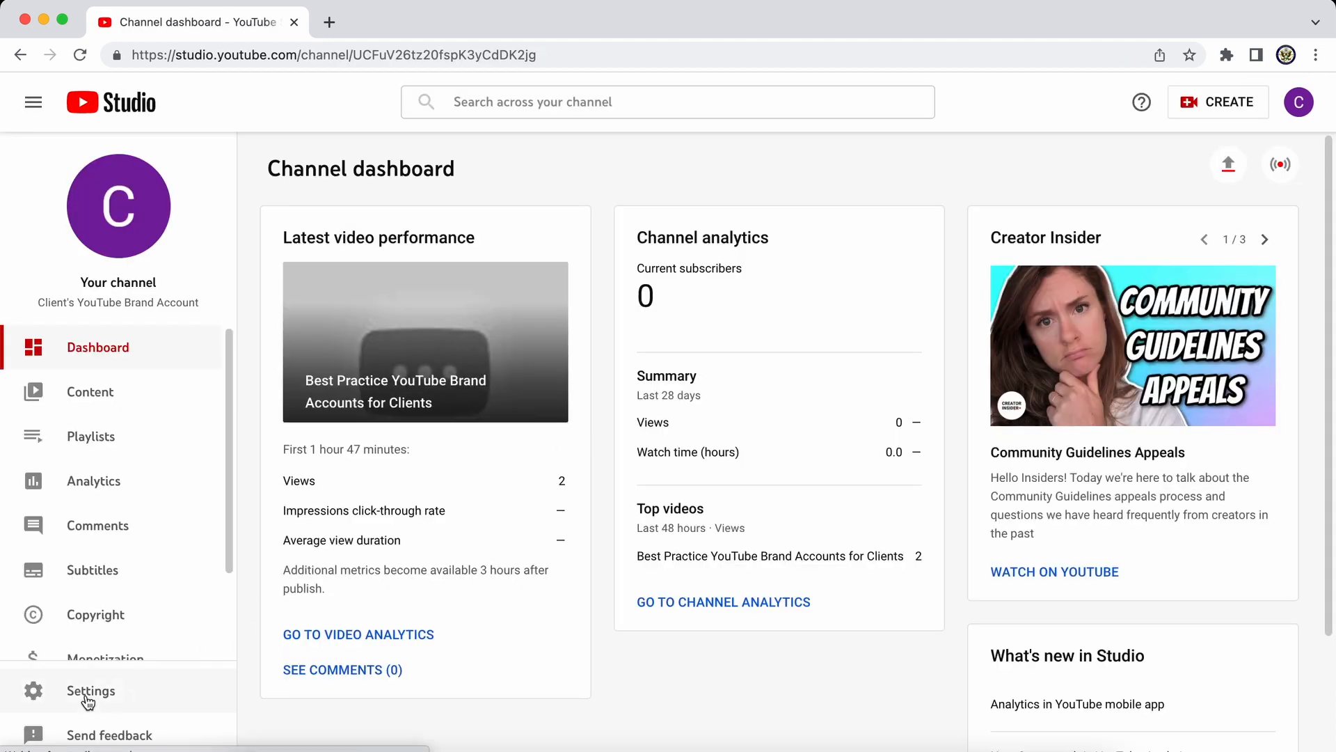
Open Studio Settings to reach the Permissions section with the Move Permissions option
left_click(91, 690)
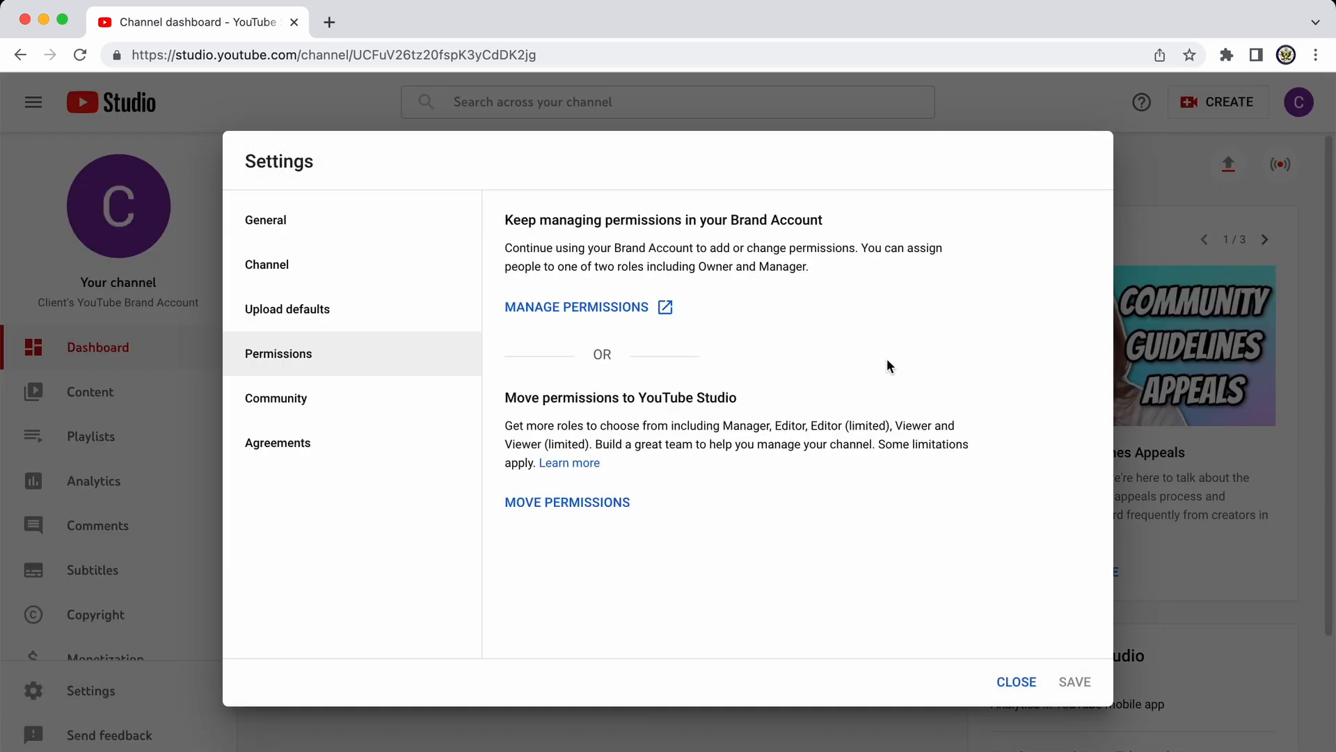
mouse_move(692, 203)
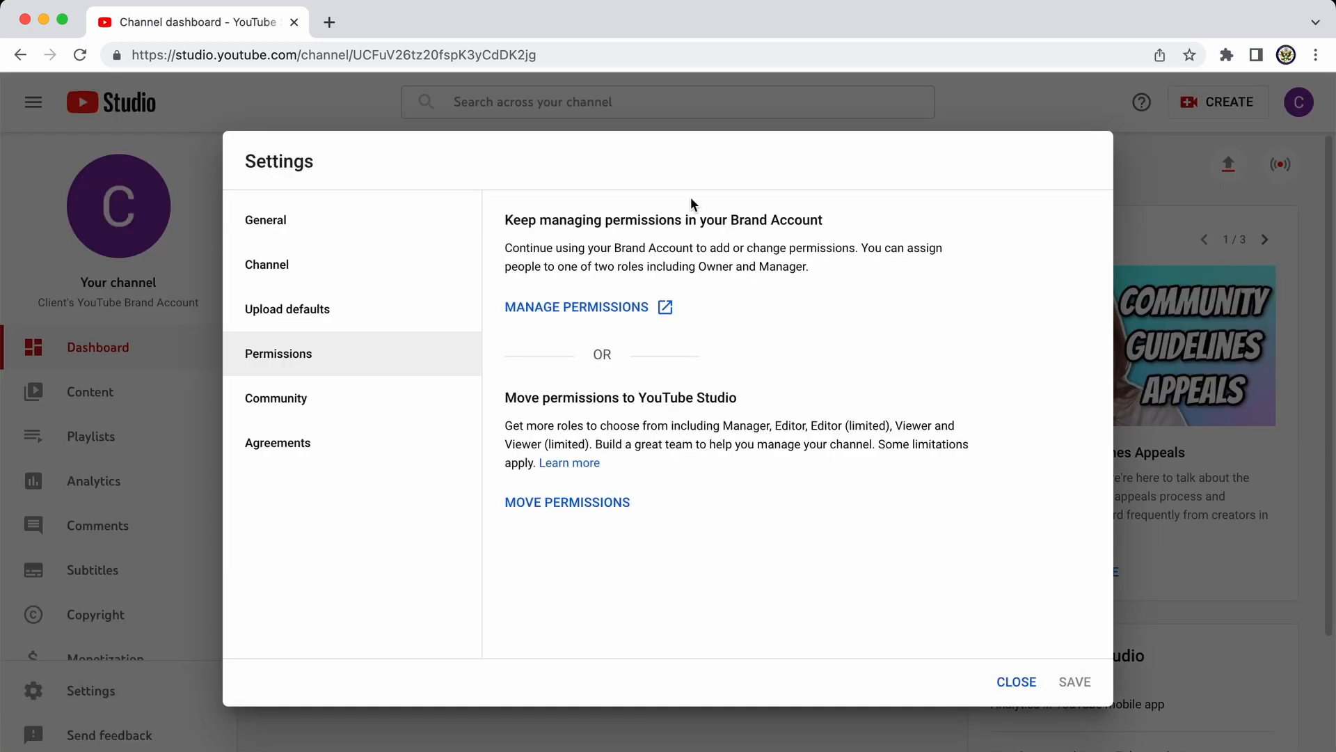
mouse_move(802, 210)
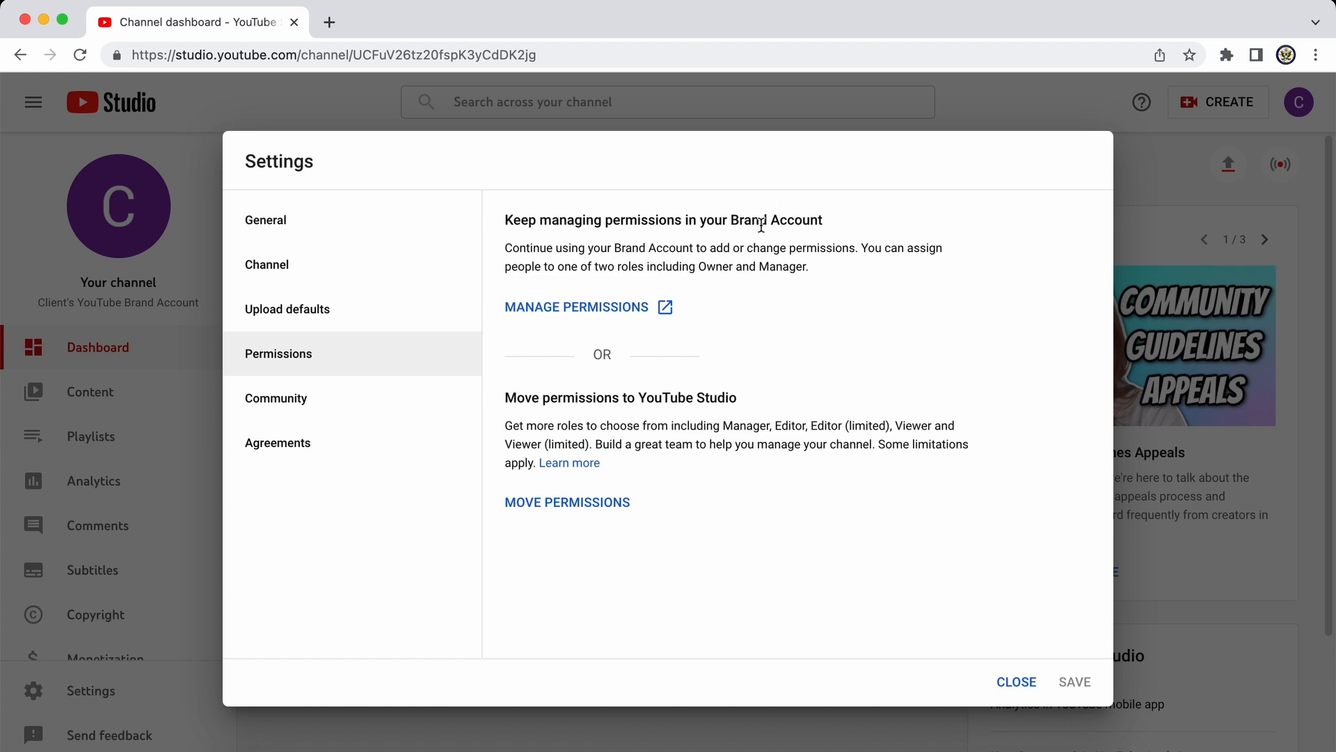
mouse_move(760, 236)
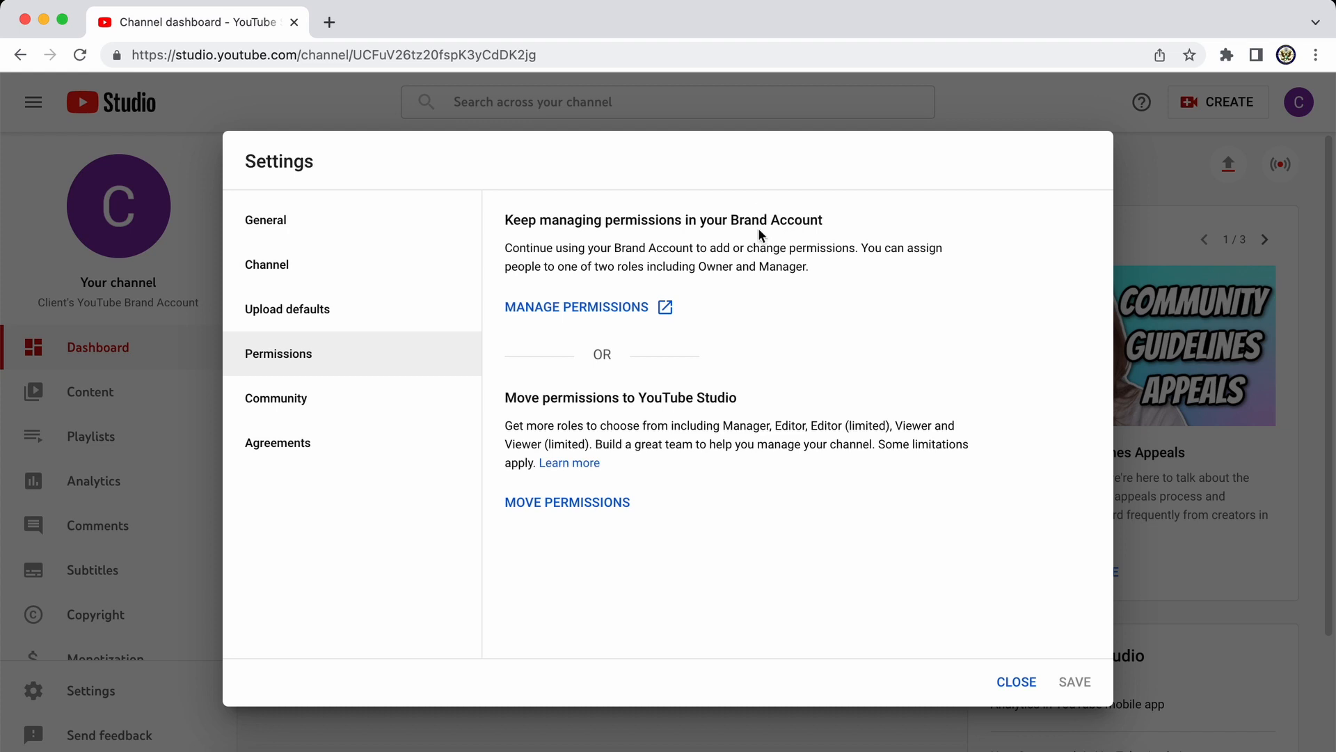
mouse_move(653, 262)
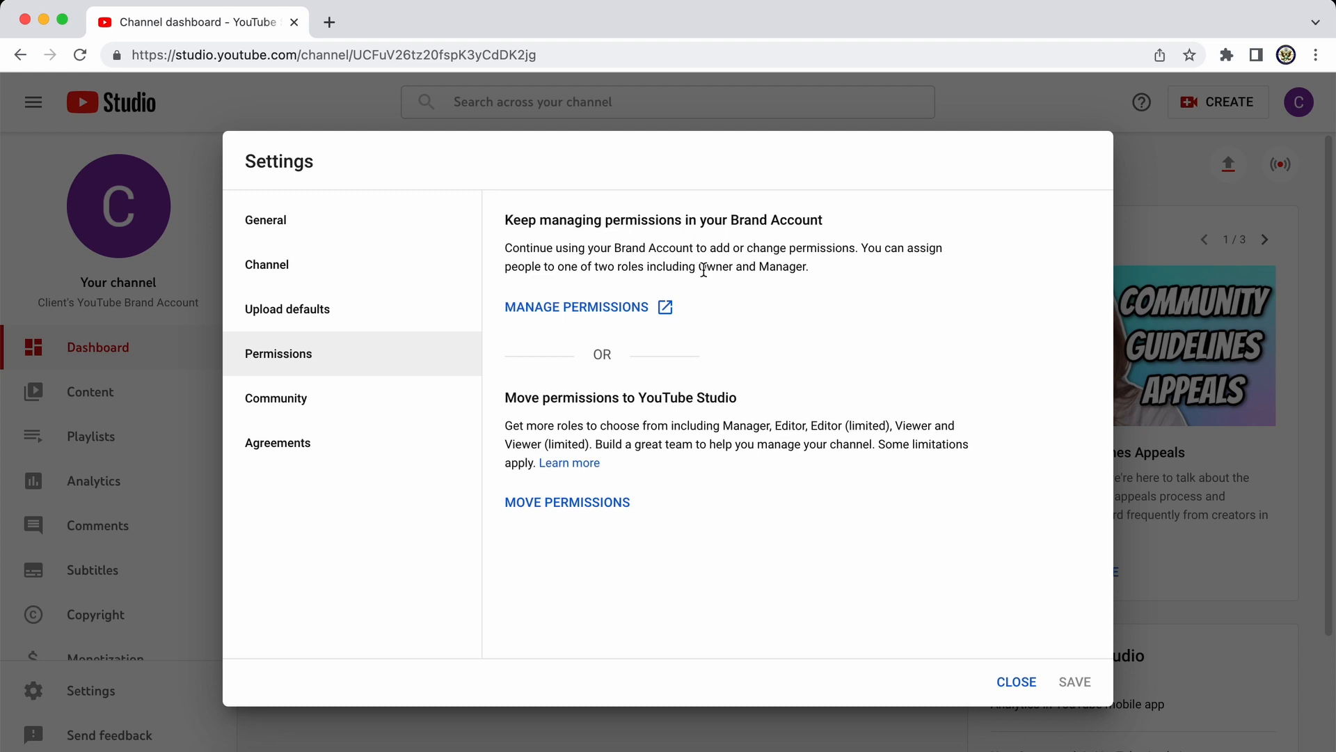
mouse_move(768, 293)
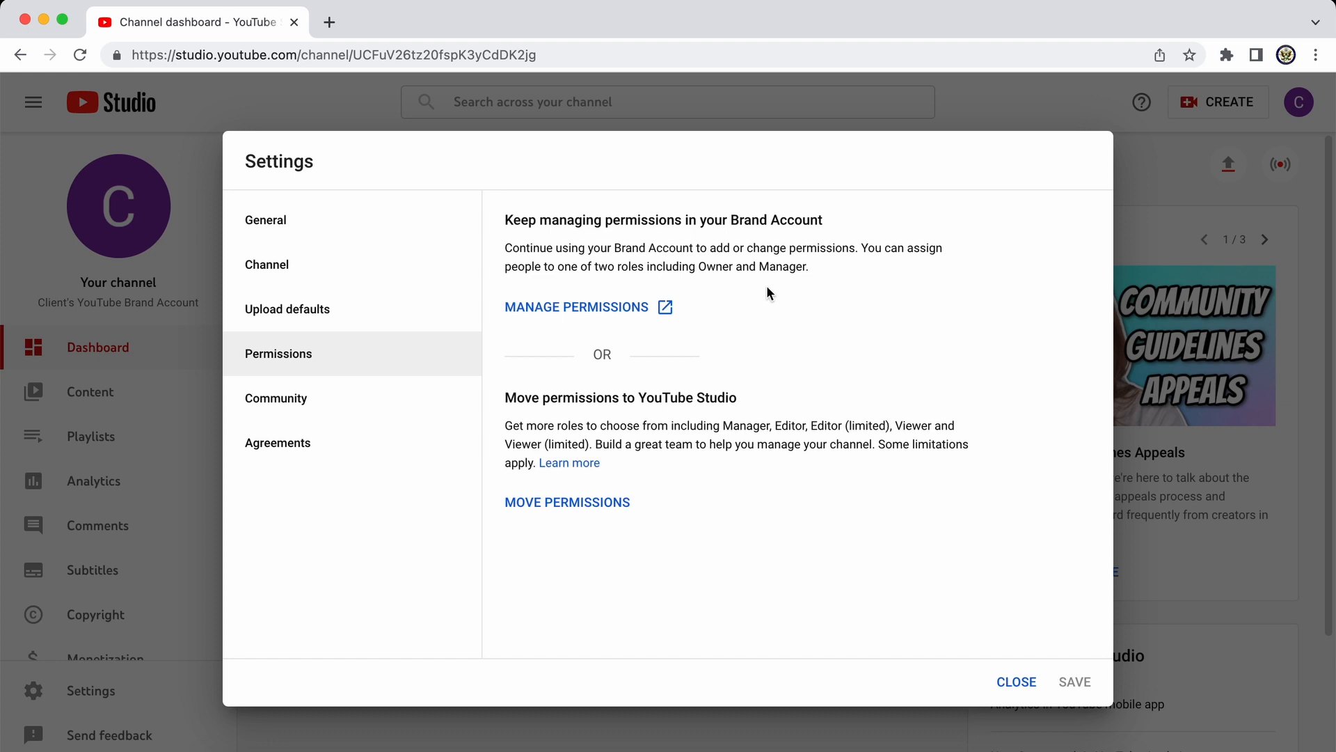
mouse_move(639, 373)
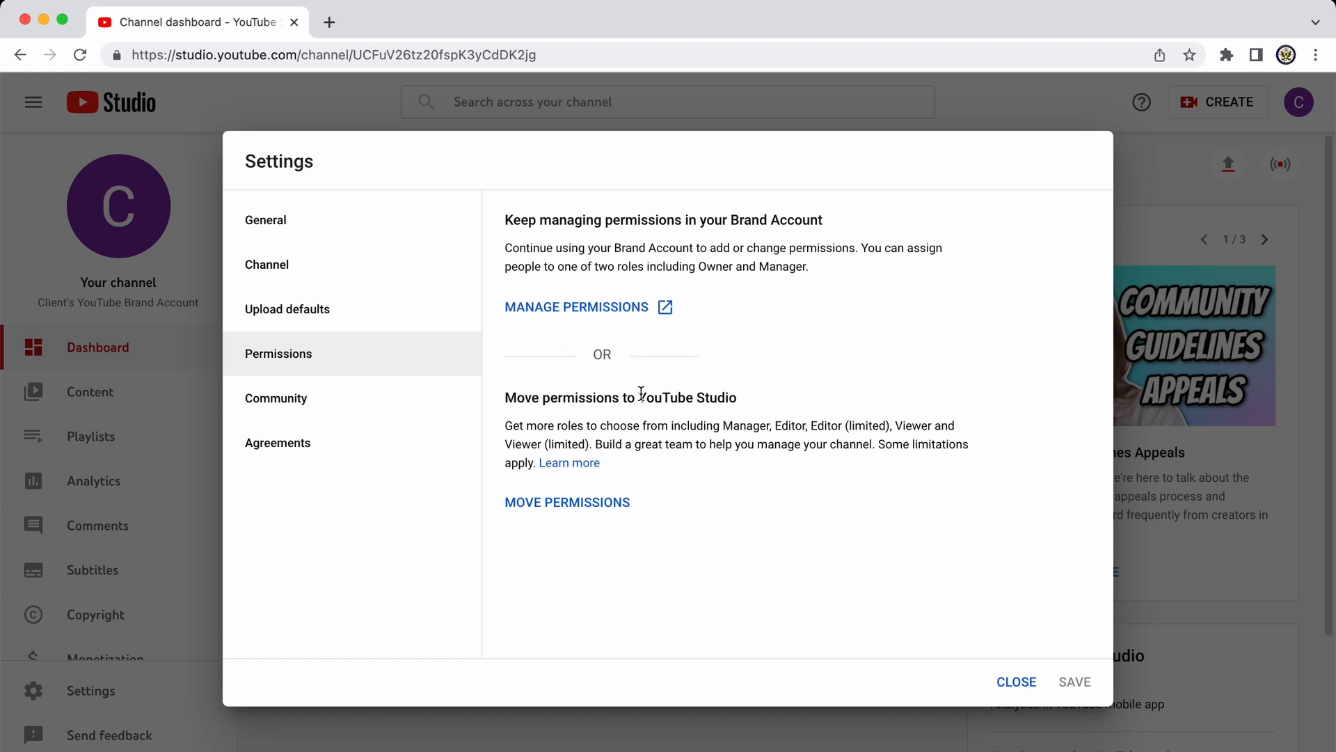
mouse_move(669, 390)
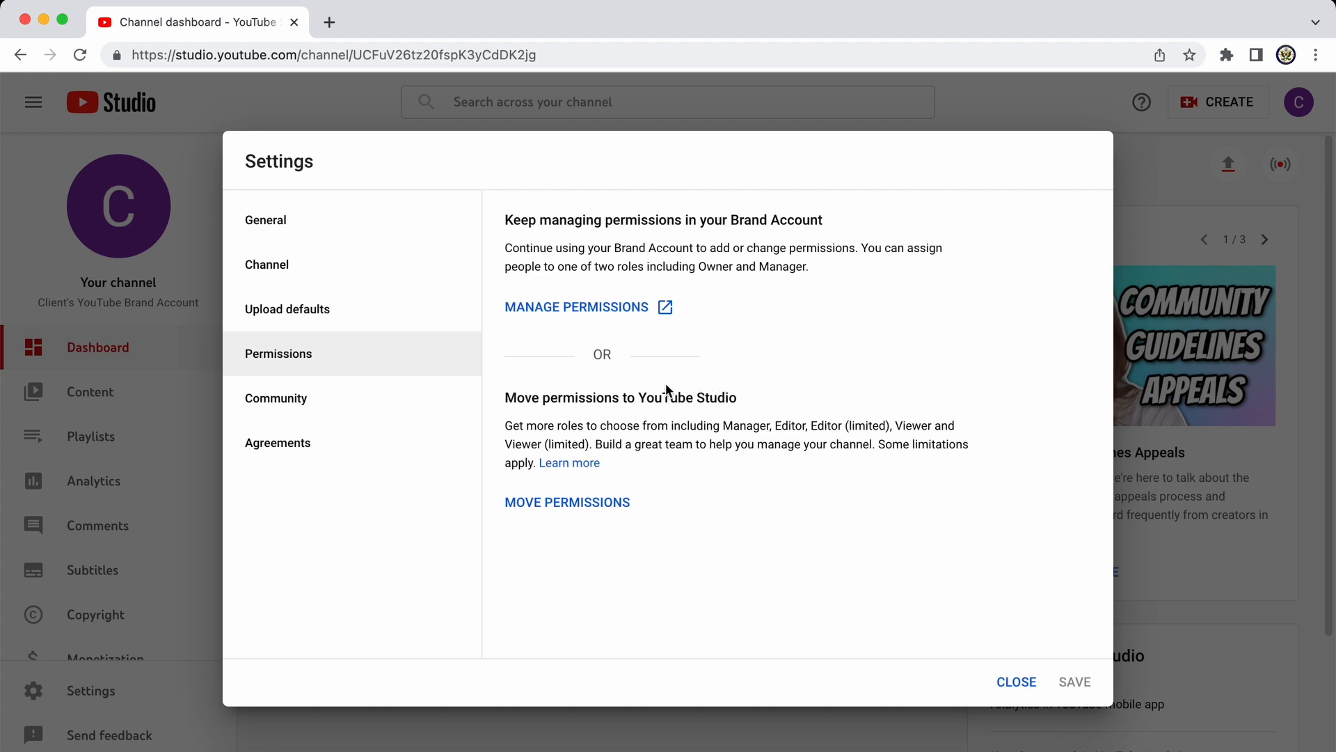
mouse_move(692, 414)
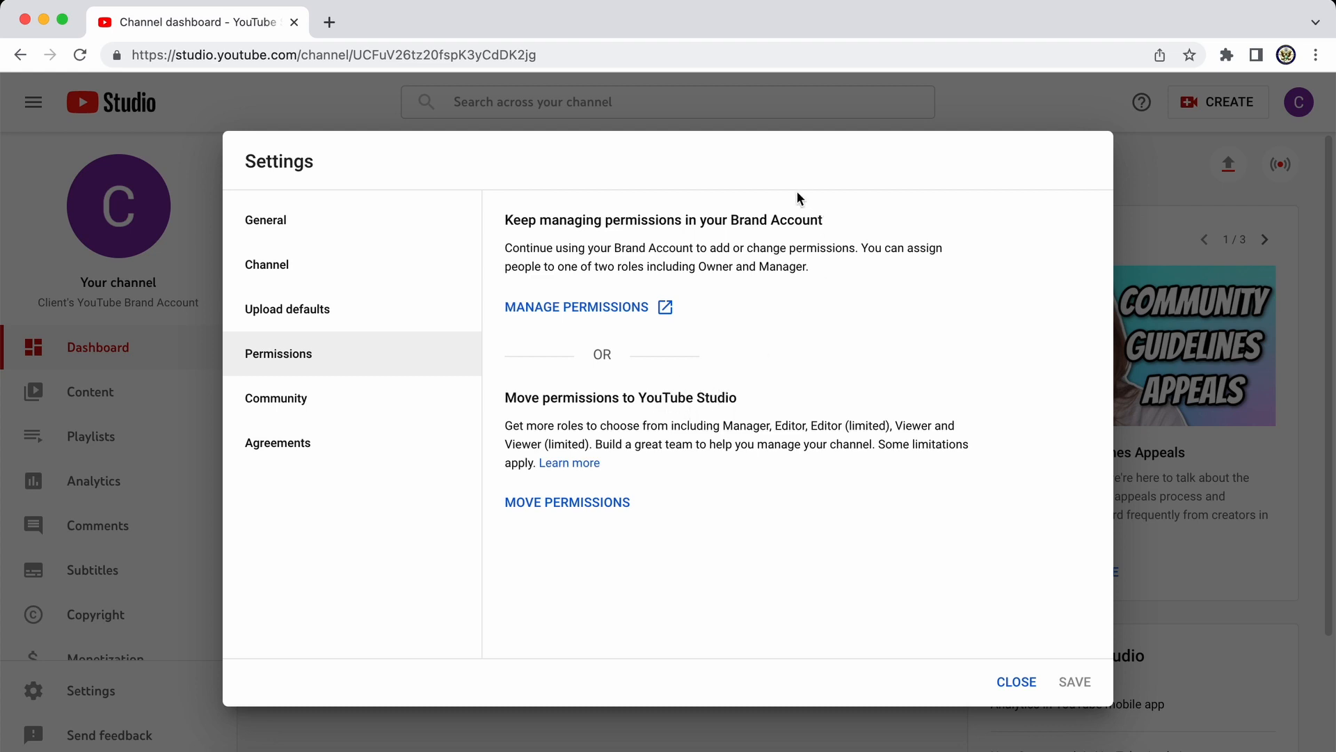
mouse_move(729, 400)
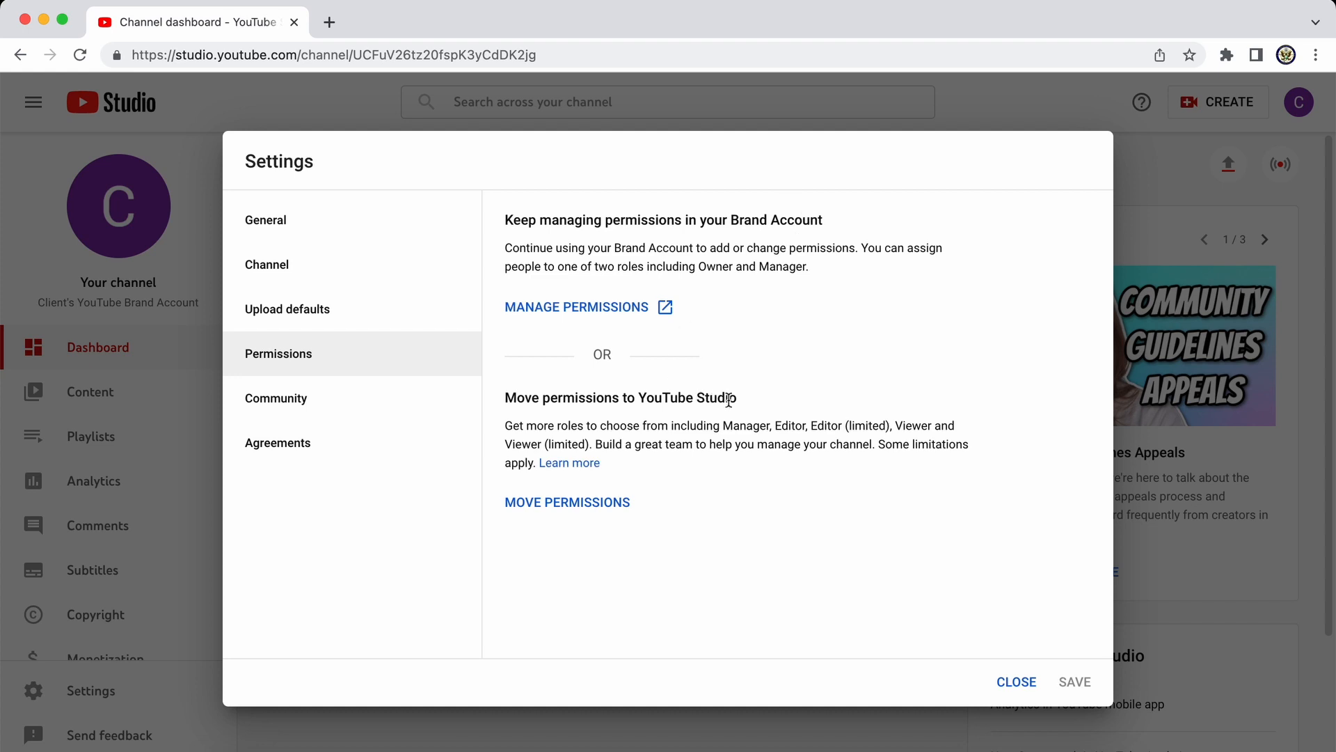
mouse_move(551, 442)
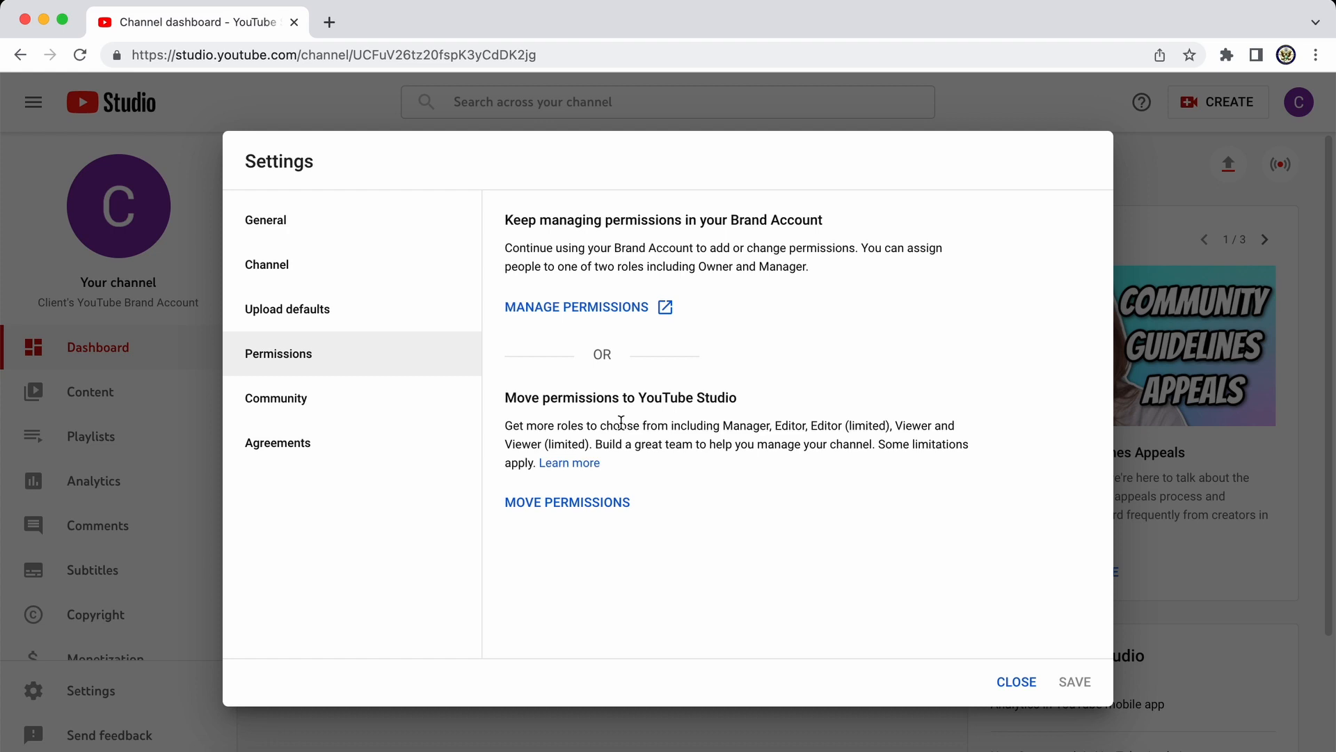
mouse_move(794, 422)
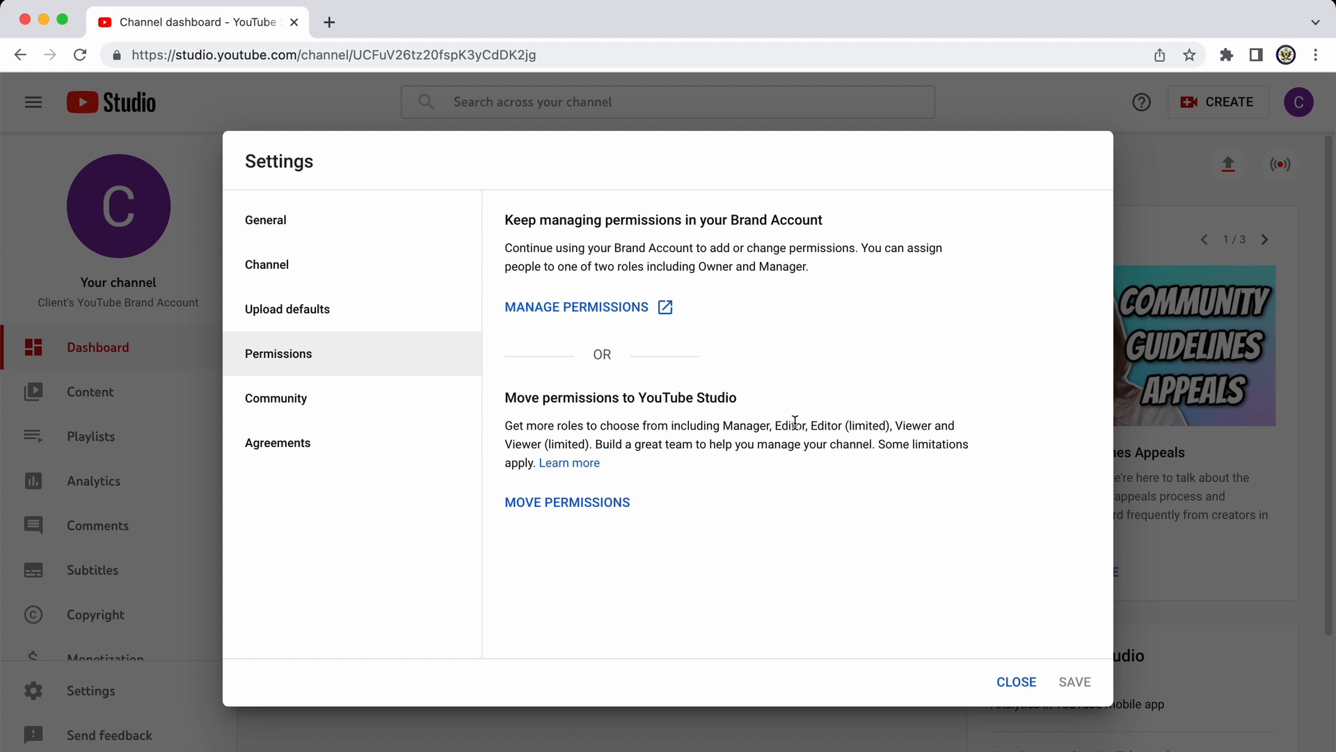
mouse_move(934, 428)
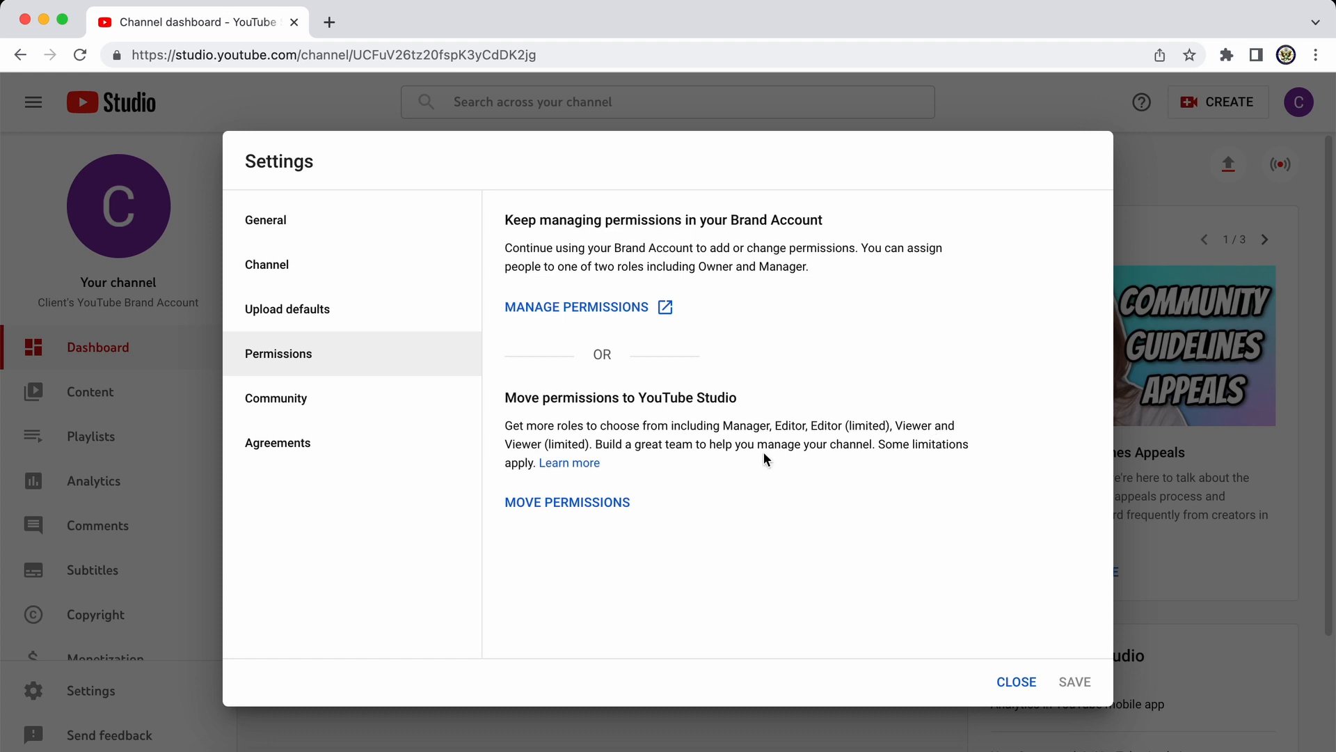
mouse_move(740, 419)
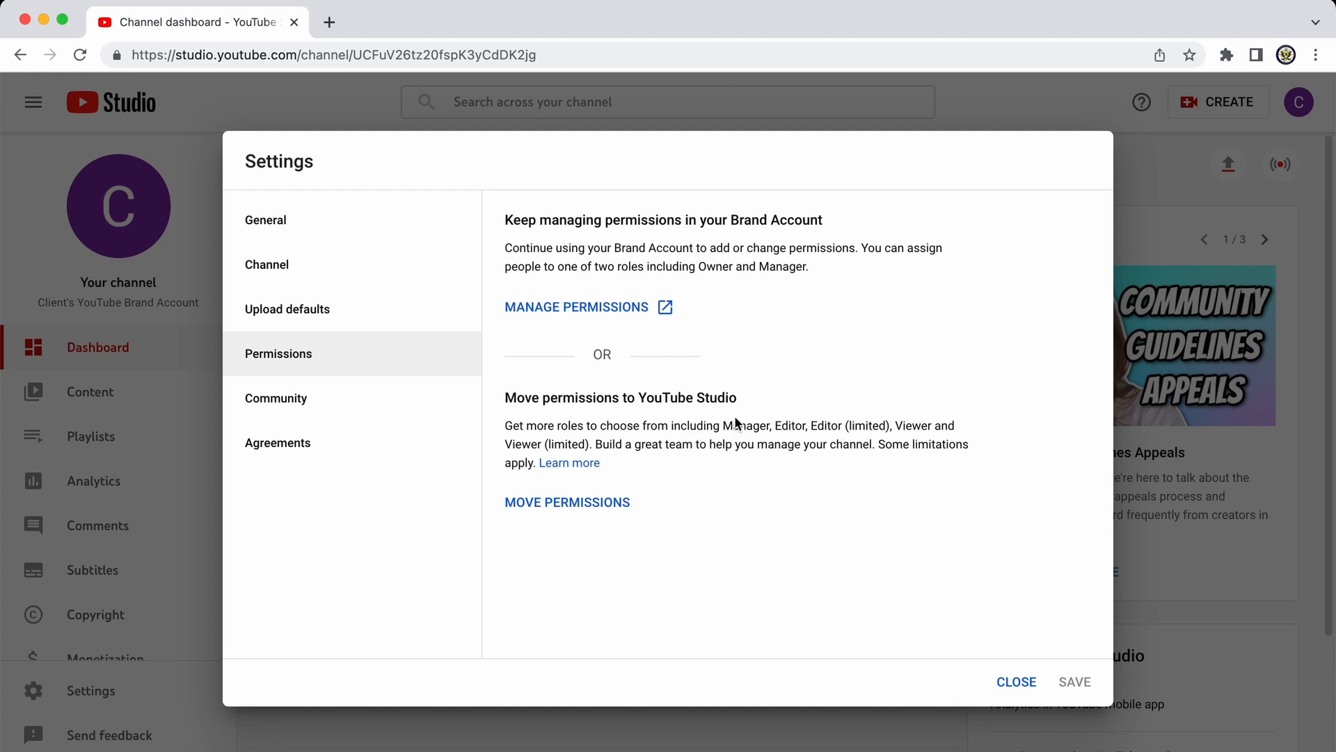
mouse_move(718, 420)
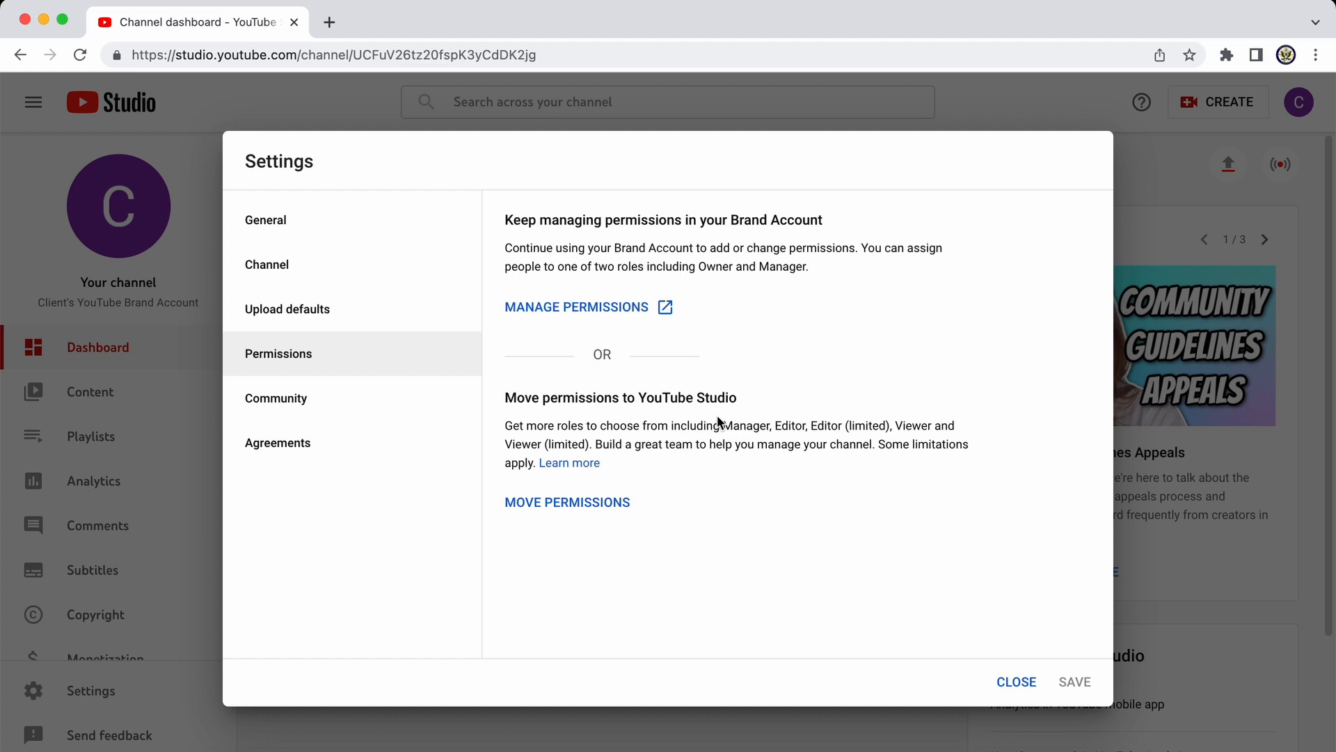
mouse_move(768, 467)
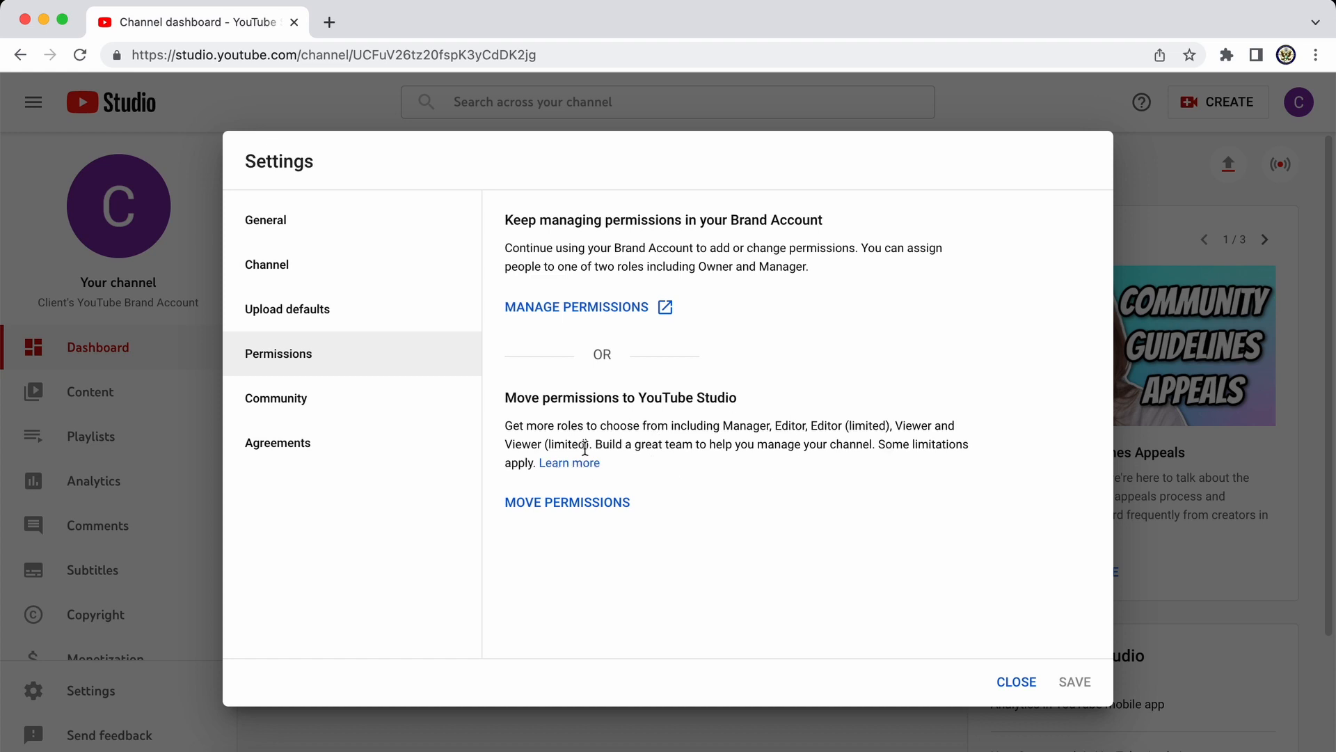
mouse_move(573, 508)
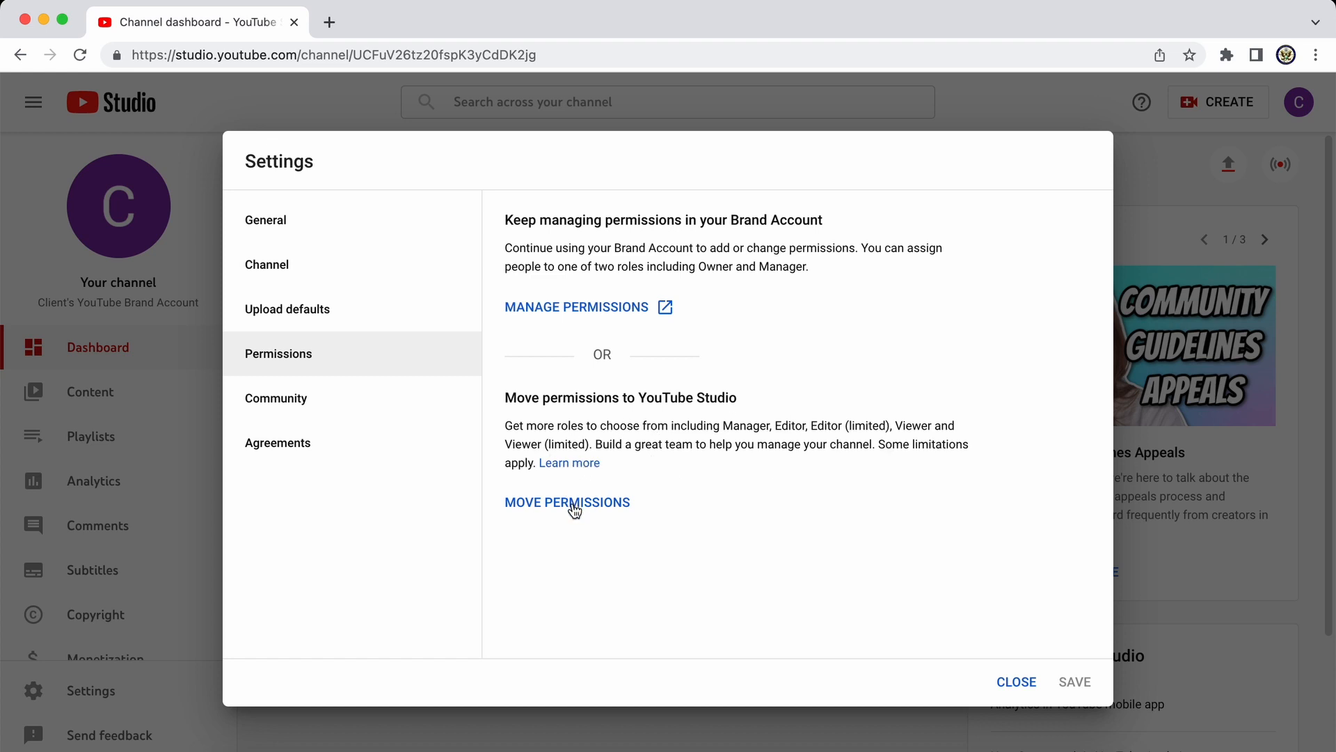
mouse_move(565, 507)
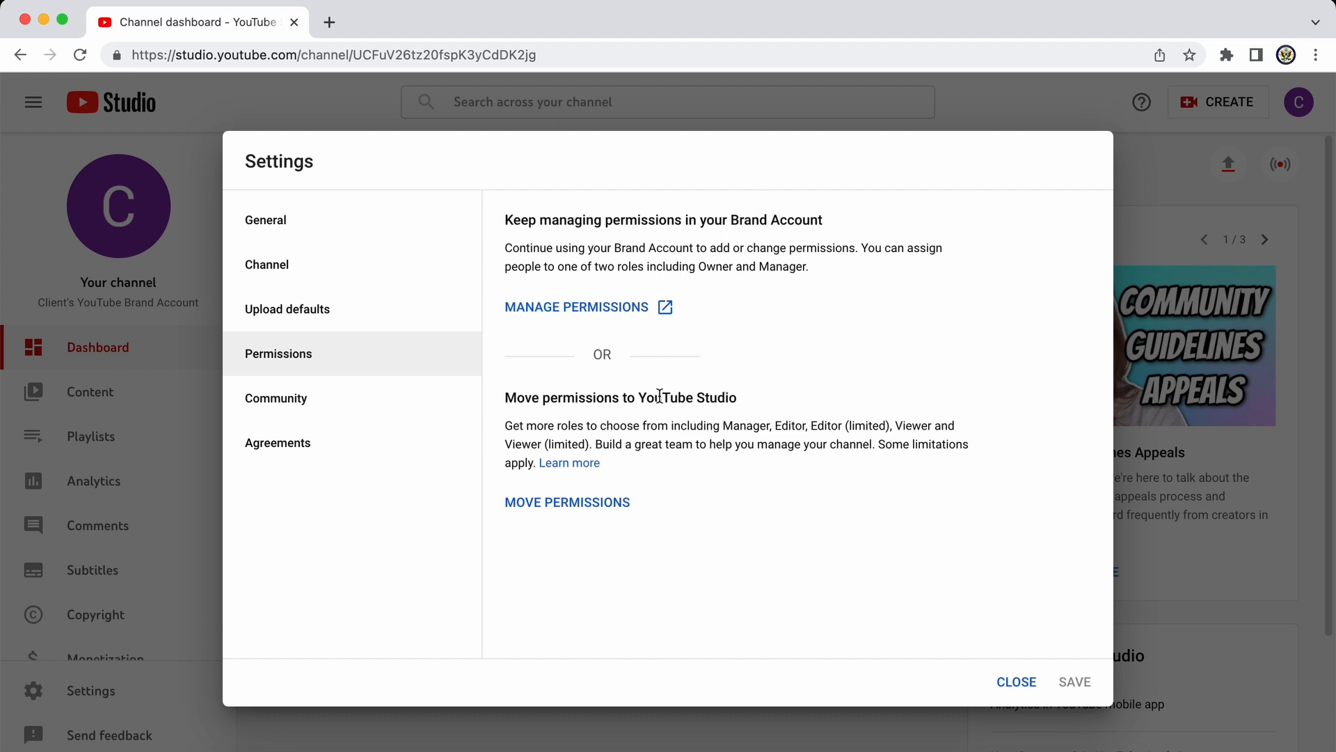
mouse_move(662, 392)
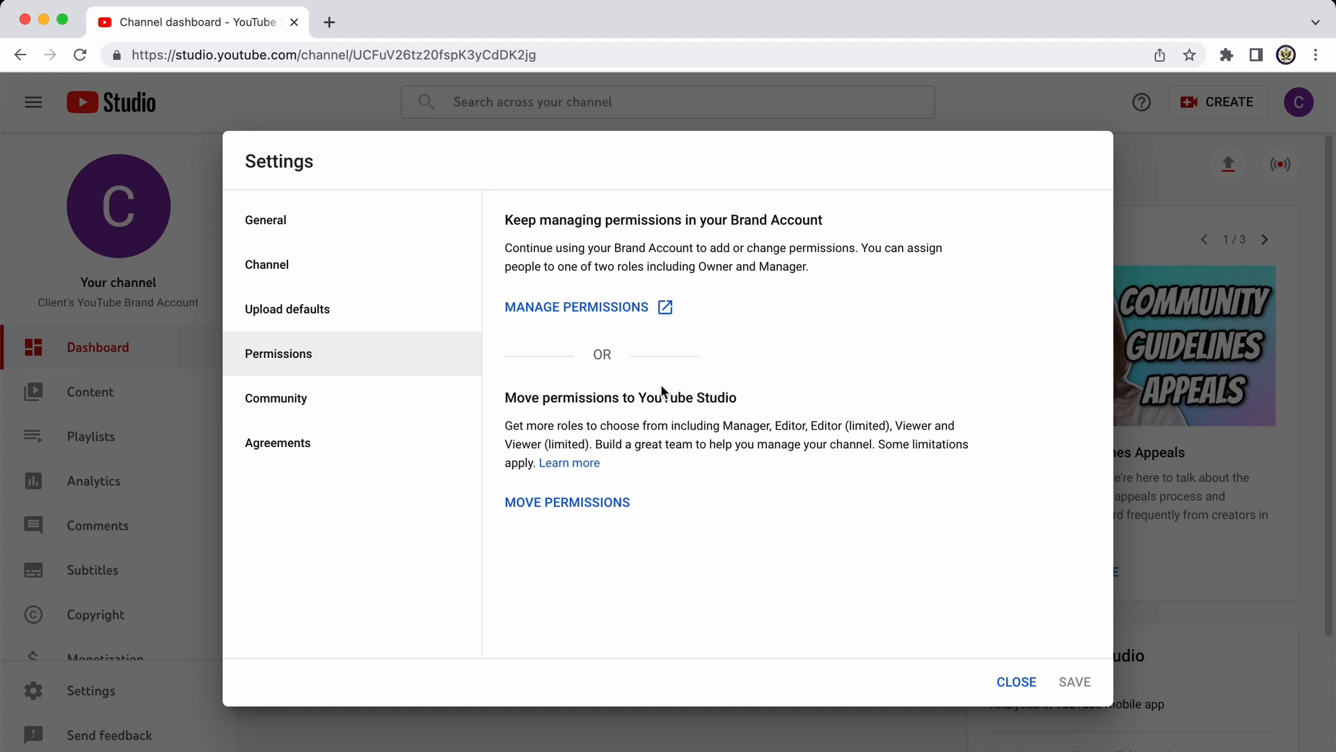
mouse_move(665, 413)
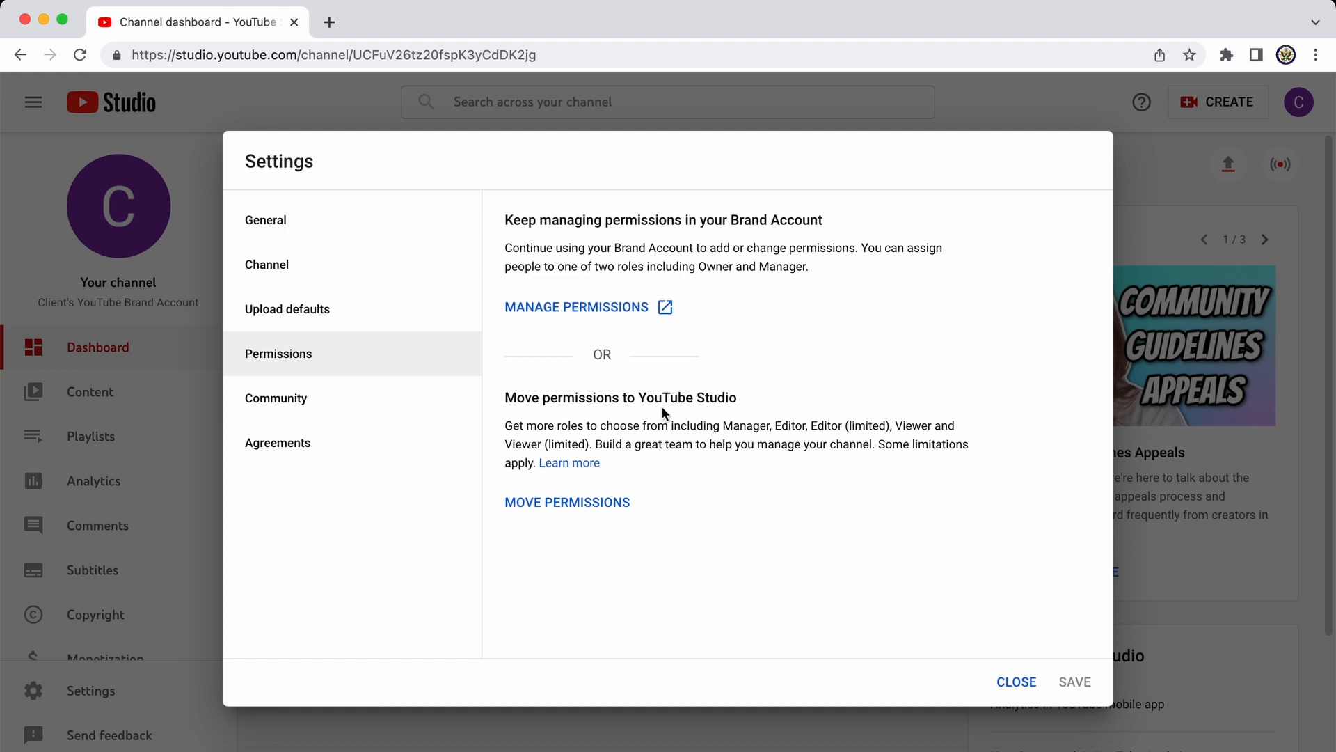
mouse_move(779, 204)
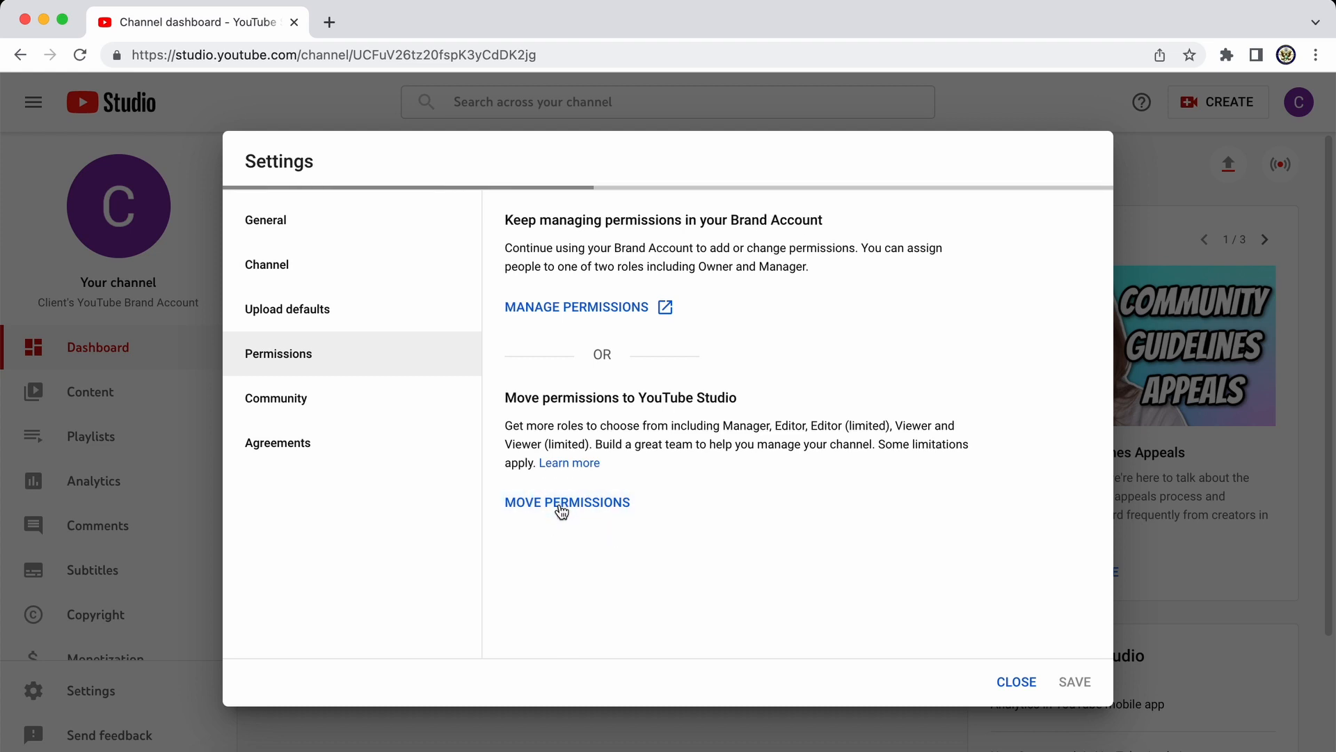
Move permission management from the Brand Account into YouTube Studio
left_click(567, 502)
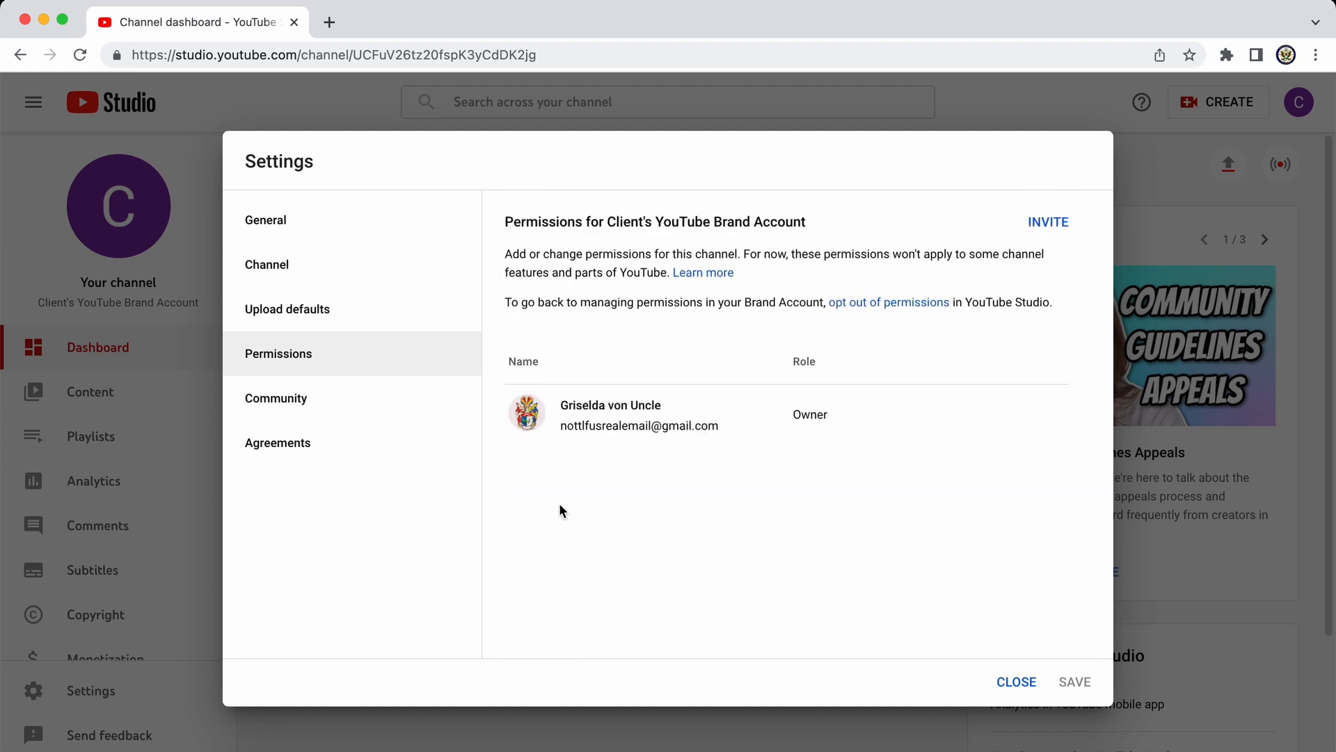
mouse_move(1077, 280)
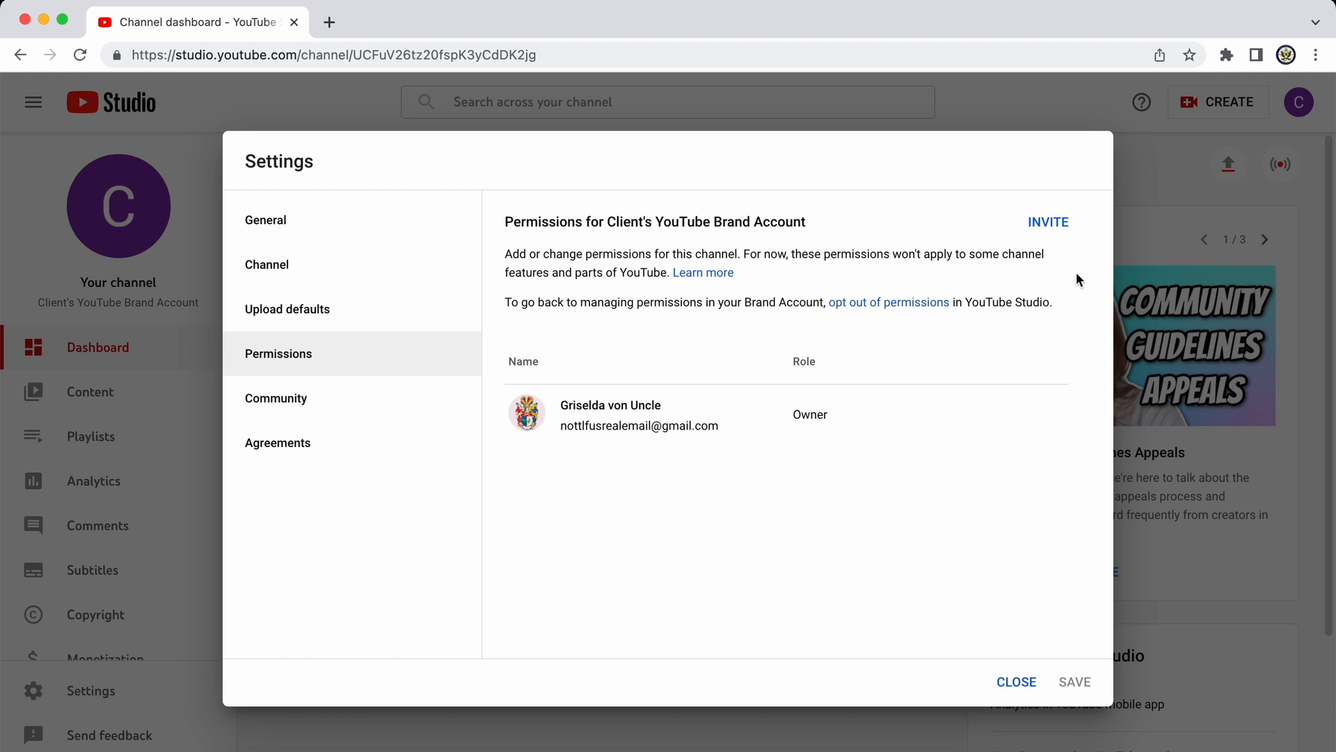
mouse_move(1011, 219)
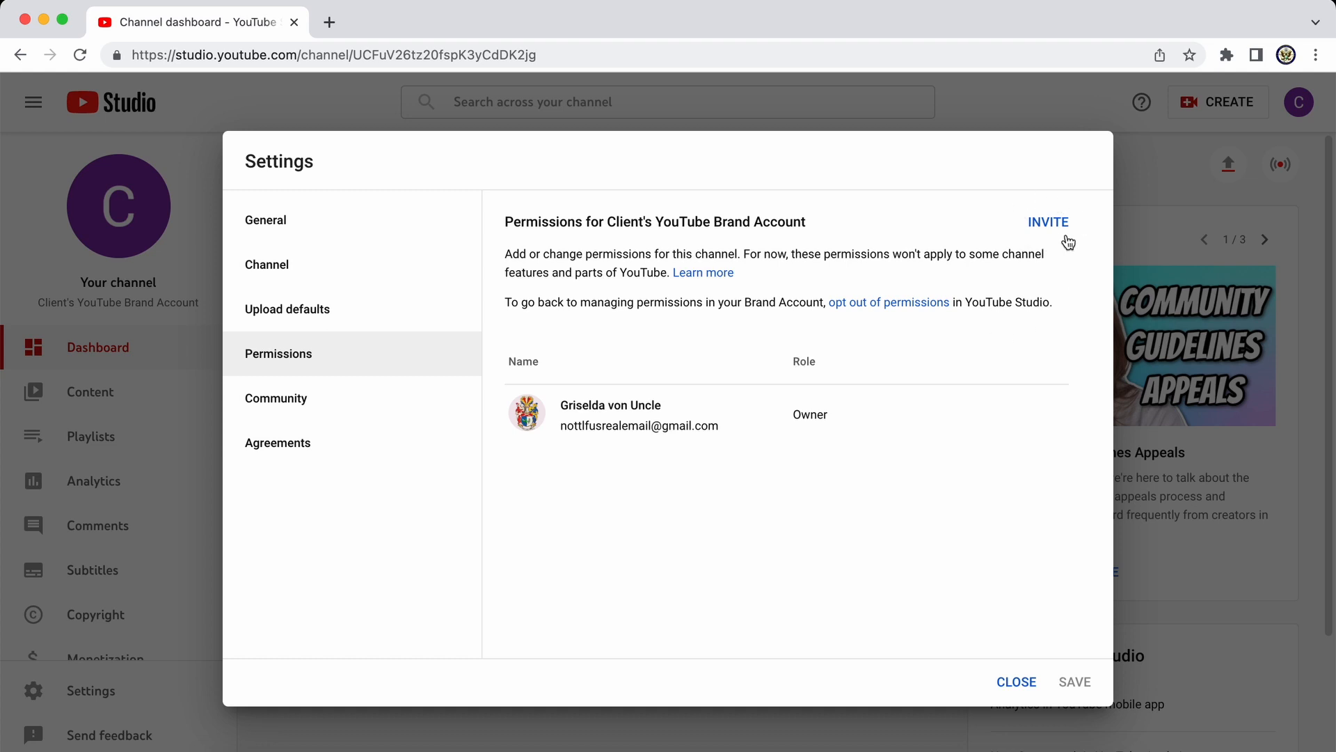
mouse_move(1045, 230)
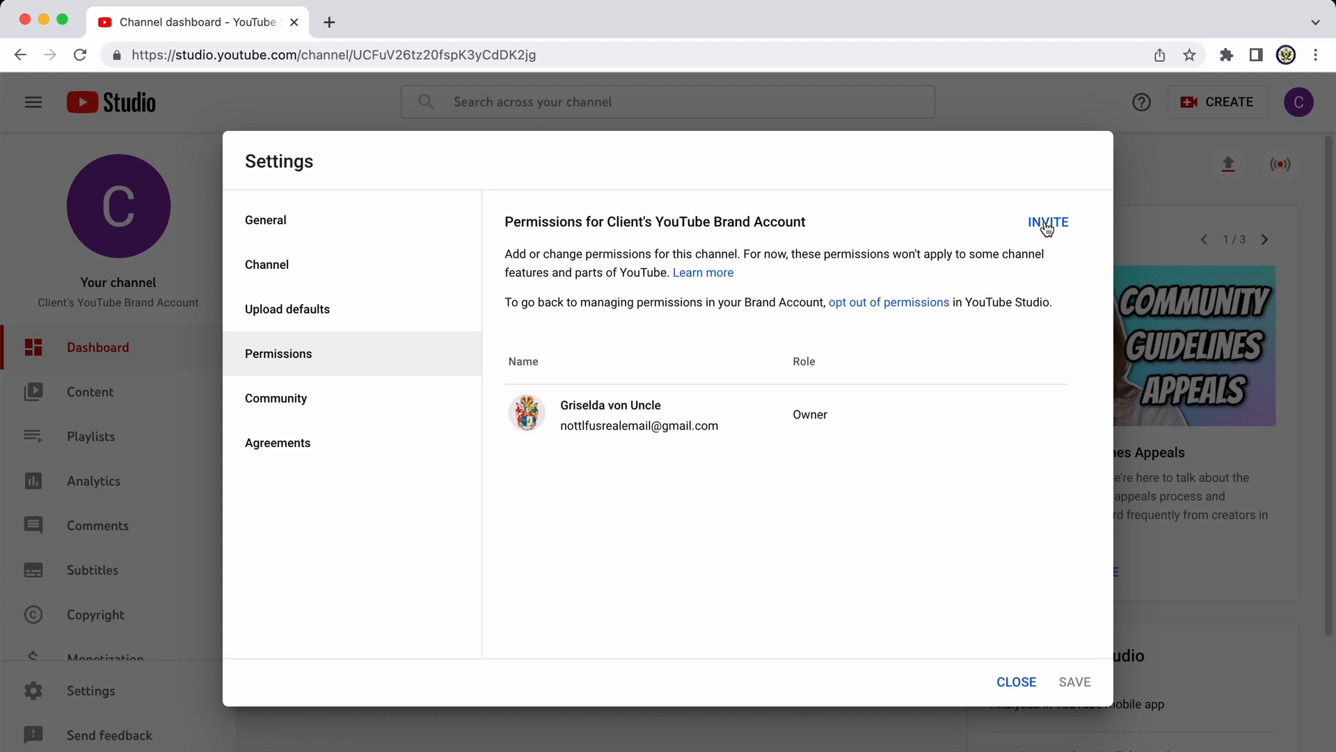
Start an invite, enter the second account's email, and set Access to Manager
left_click(1047, 222)
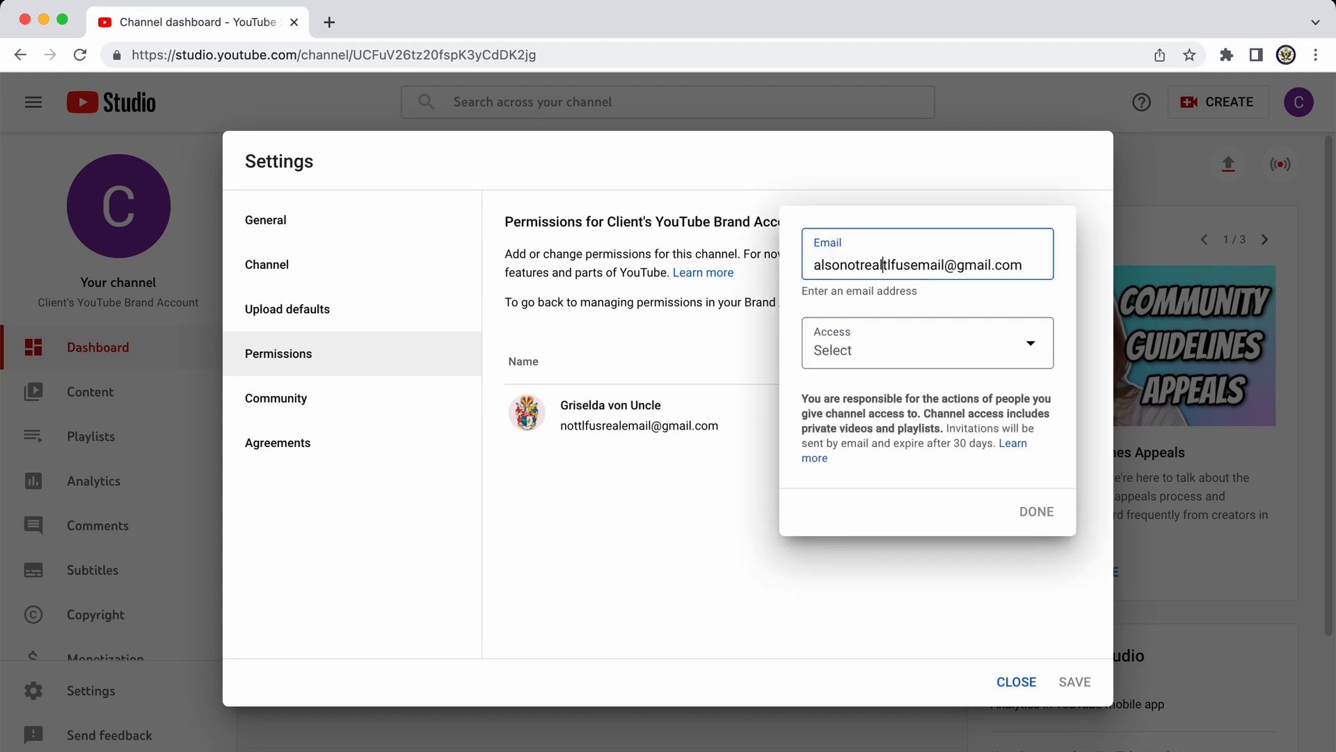
type("ly")
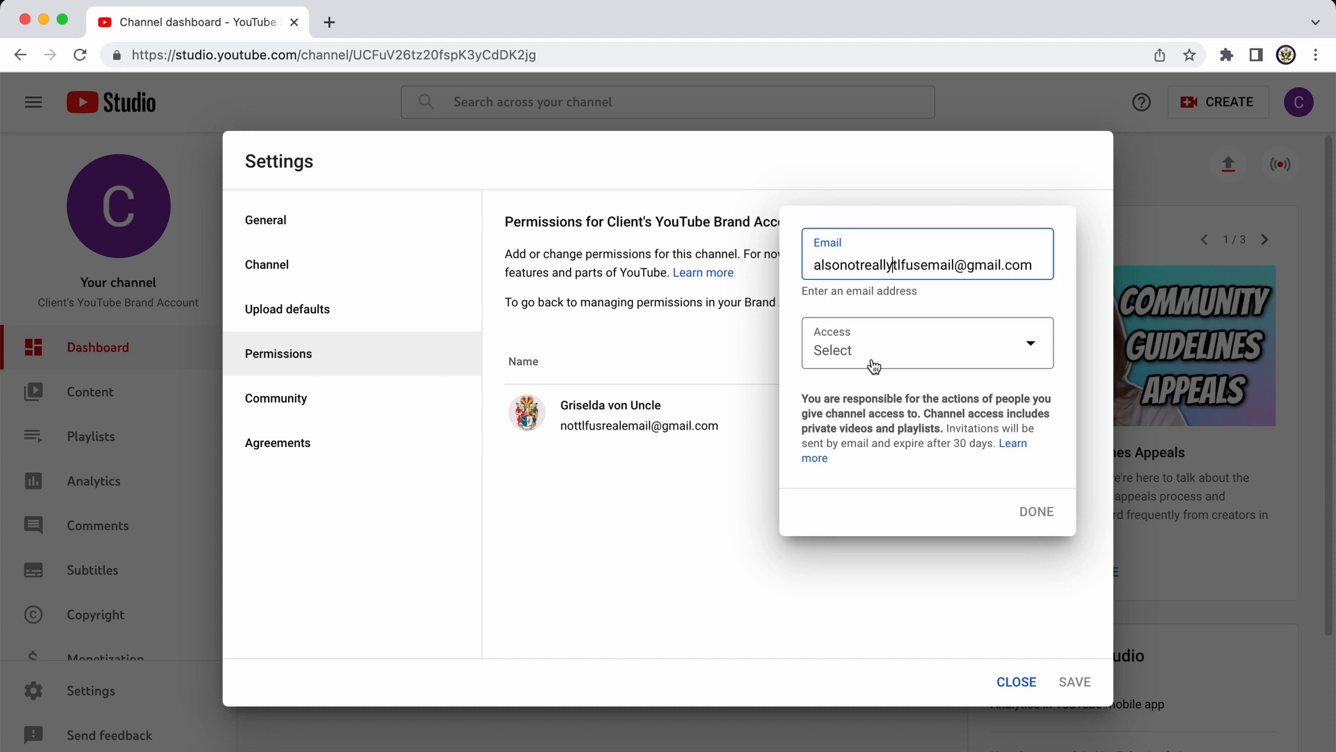
left_click(925, 342)
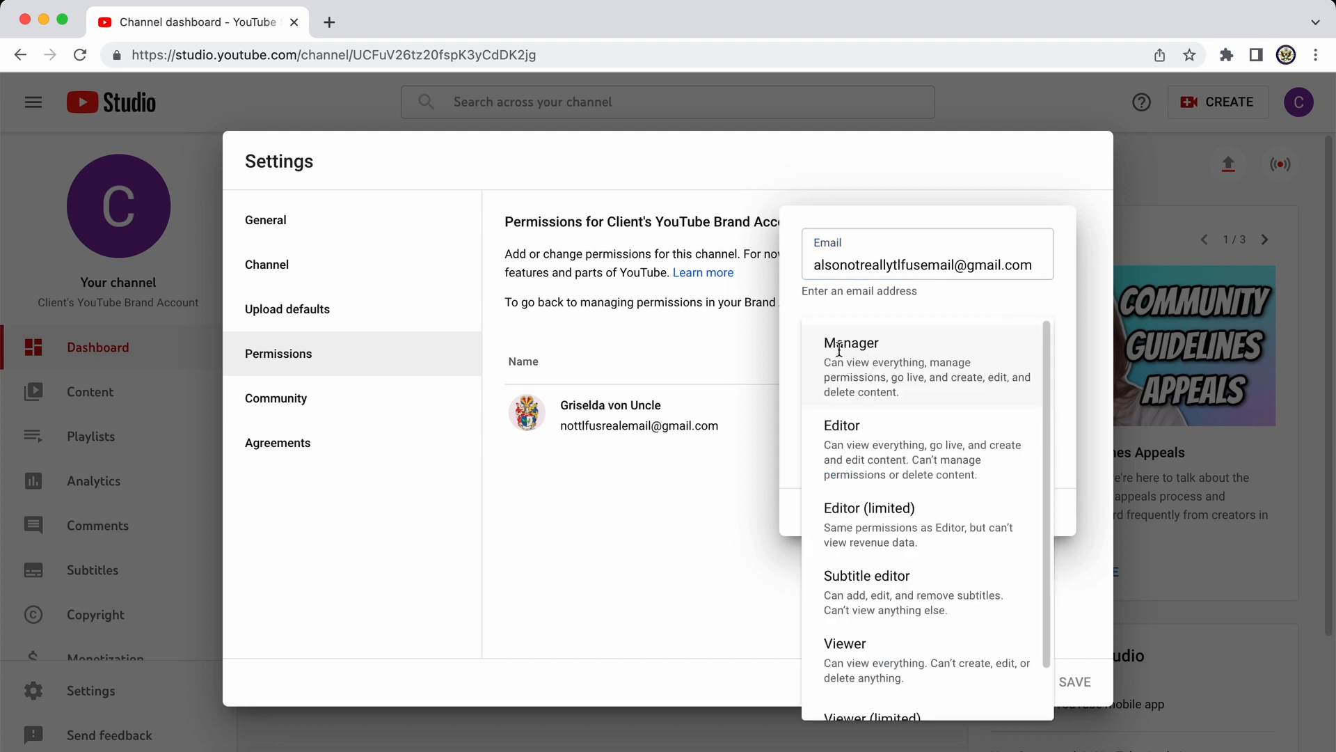
left_click(851, 342)
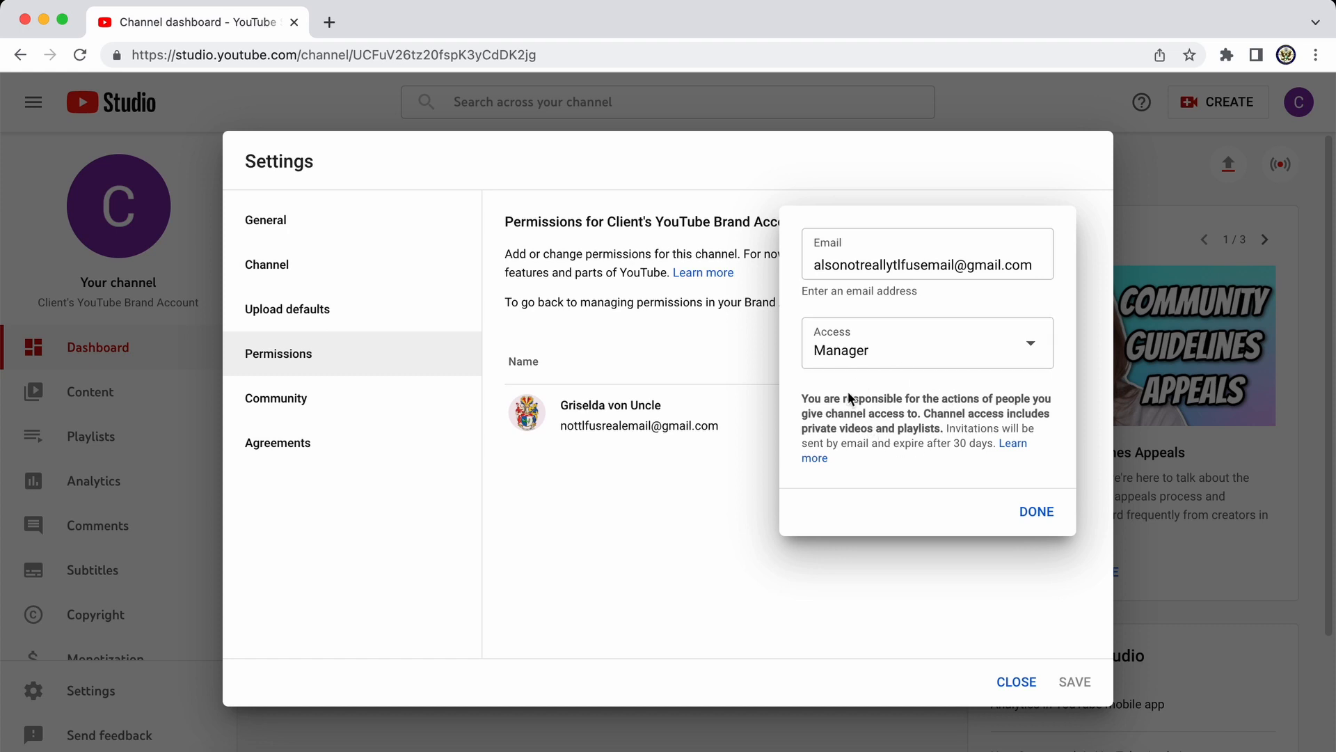
mouse_move(865, 434)
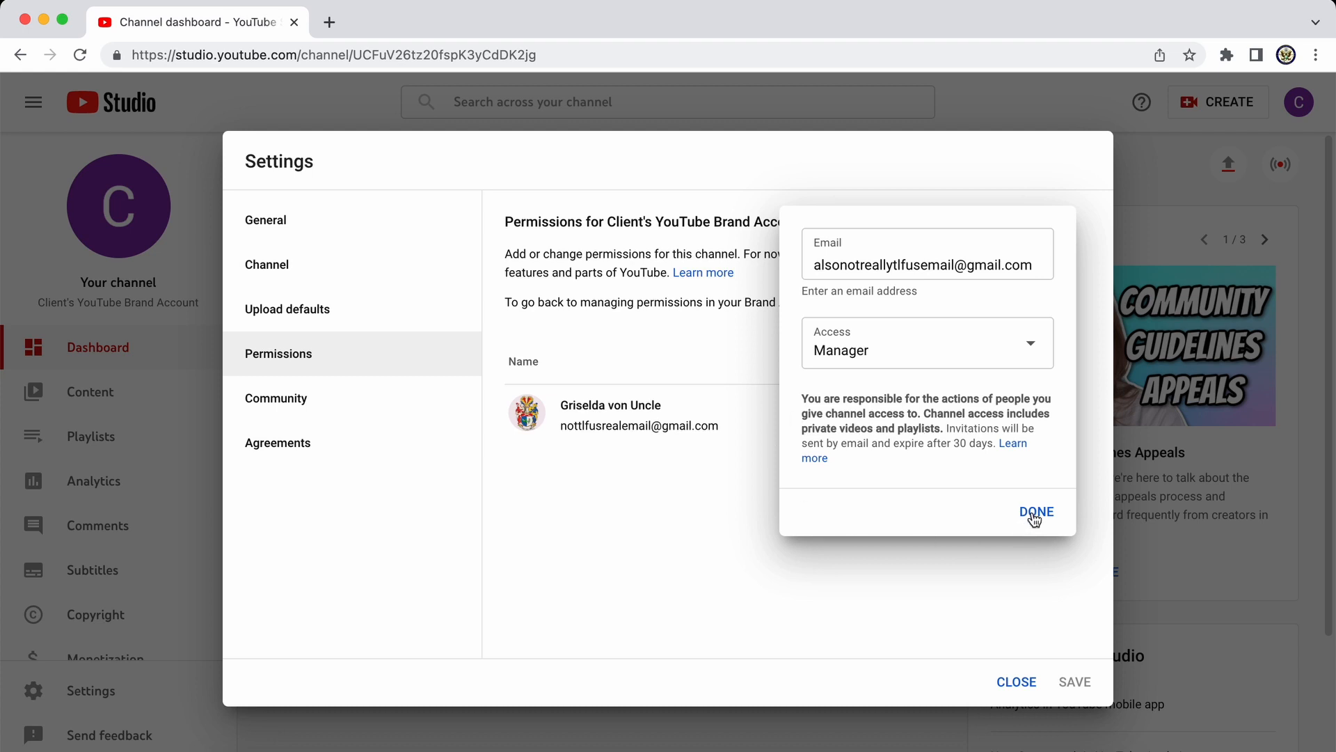
Add the invitee as a pending Manager, save permissions, and reopen Settings
left_click(1036, 513)
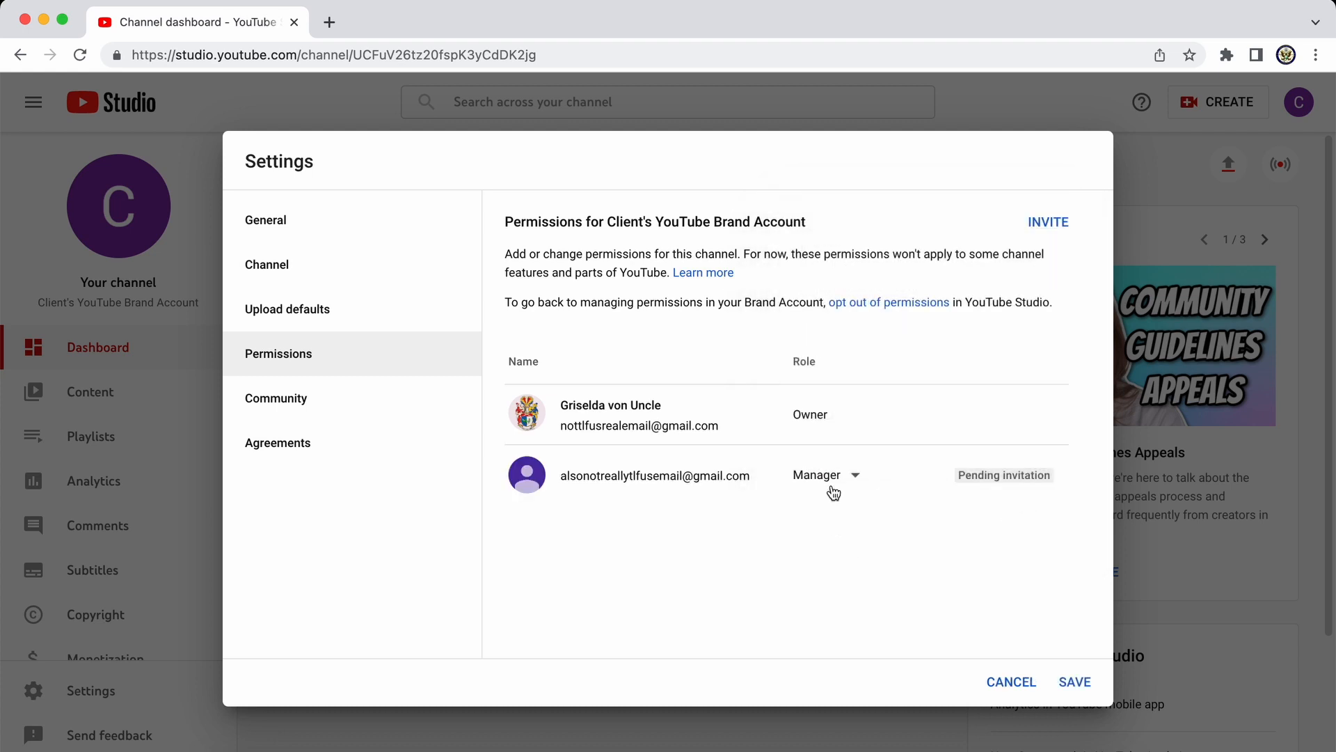
mouse_move(655, 518)
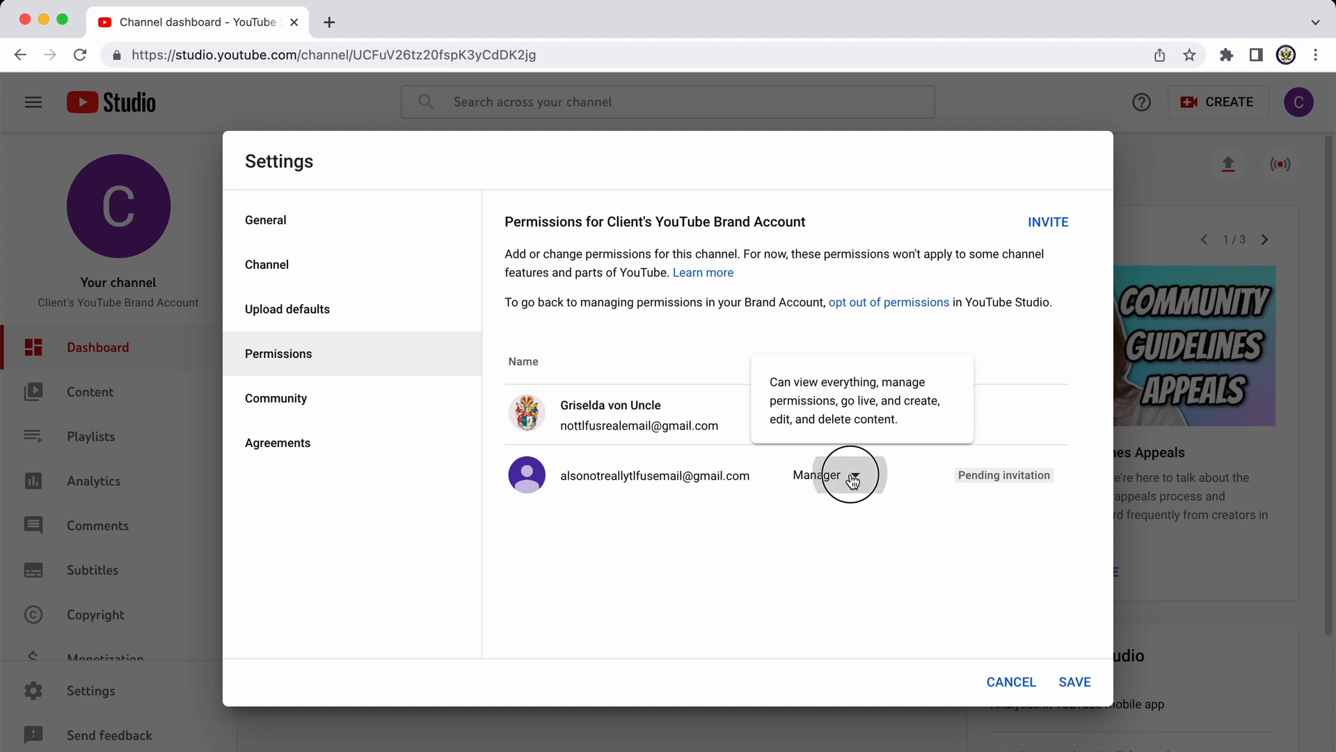
left_click(853, 475)
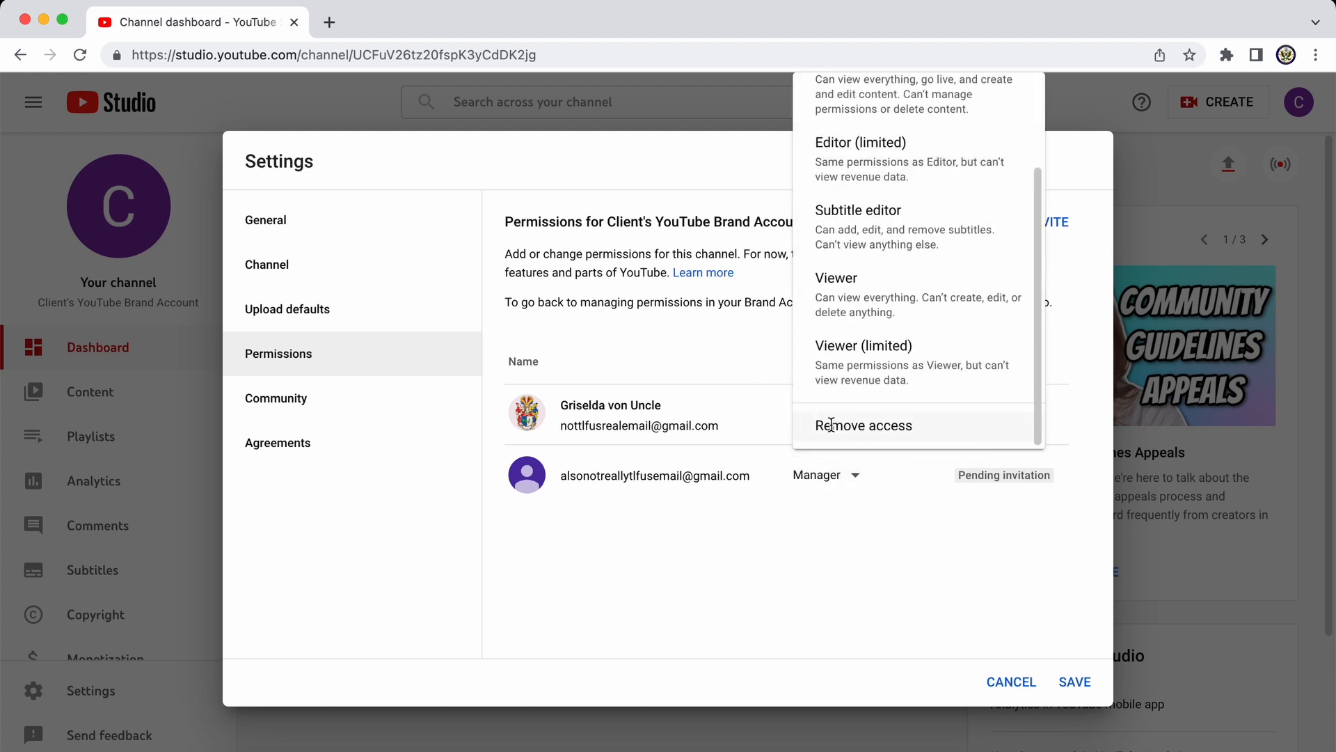
mouse_move(880, 415)
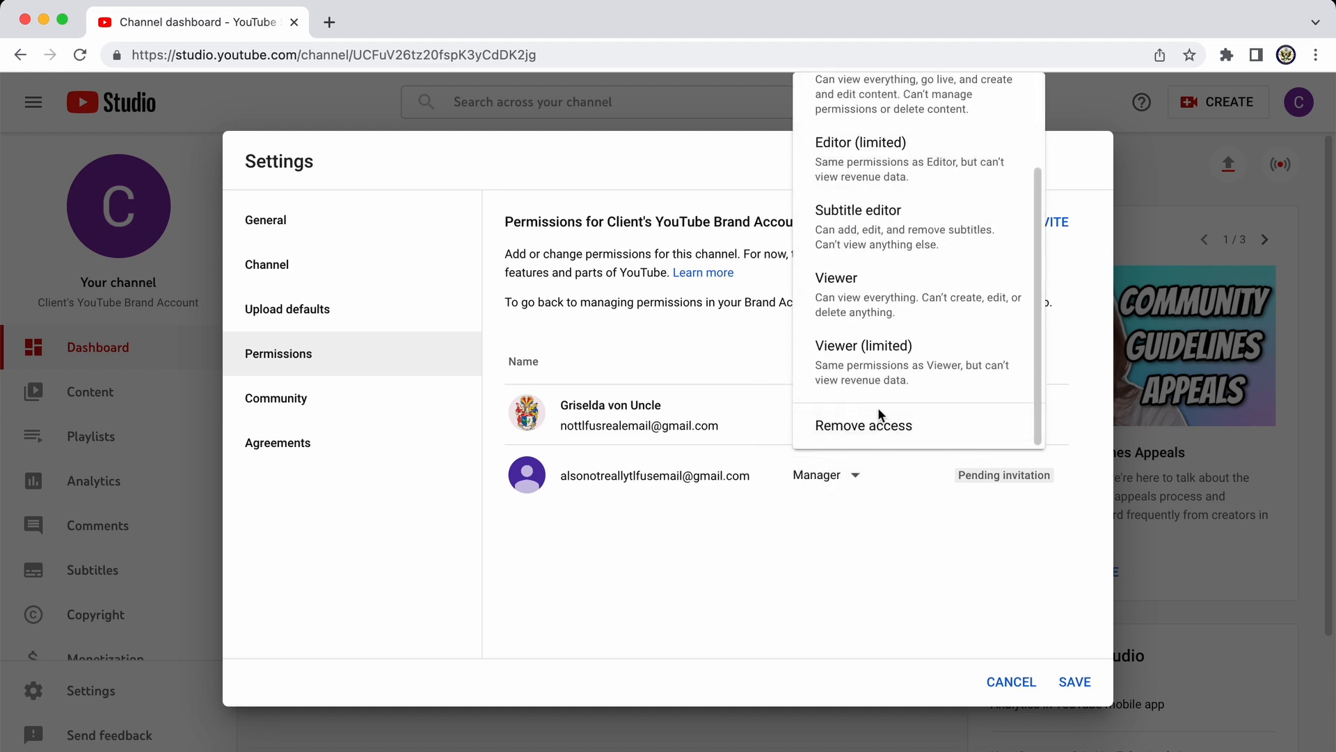
mouse_move(900, 524)
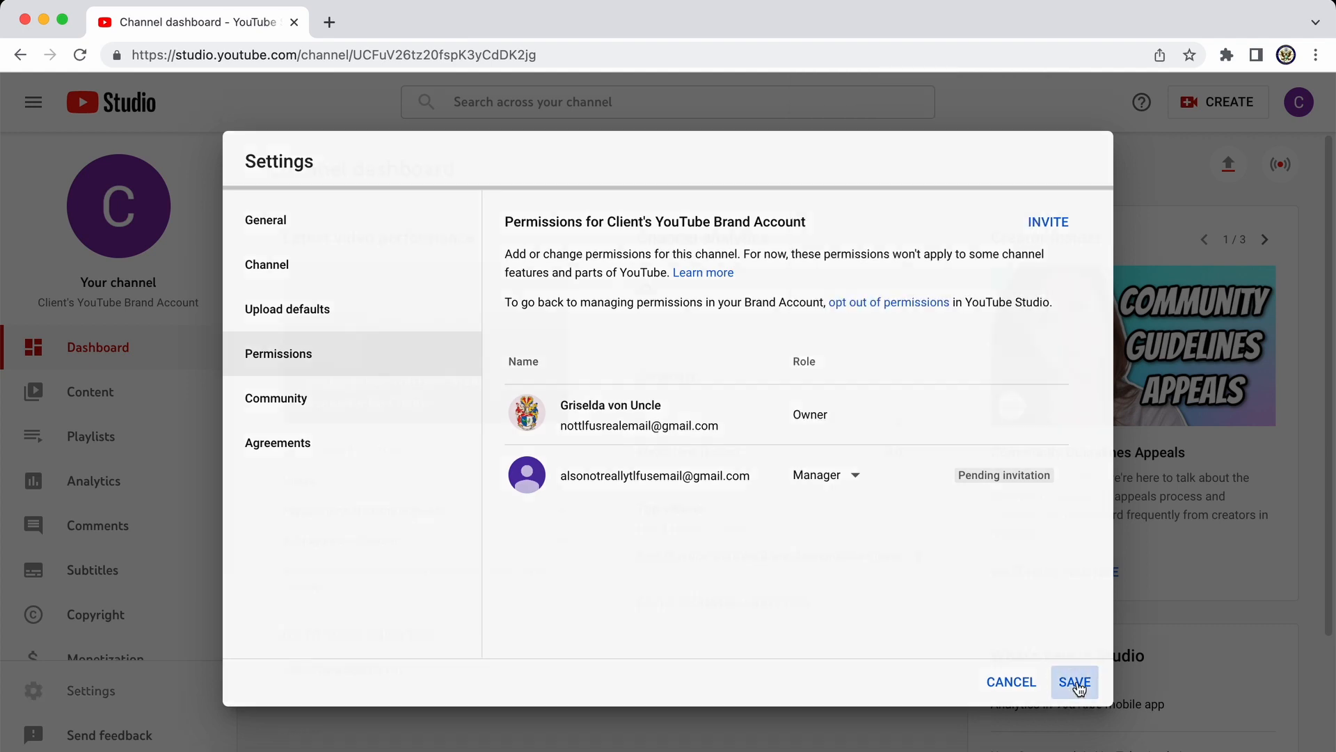
left_click(1073, 680)
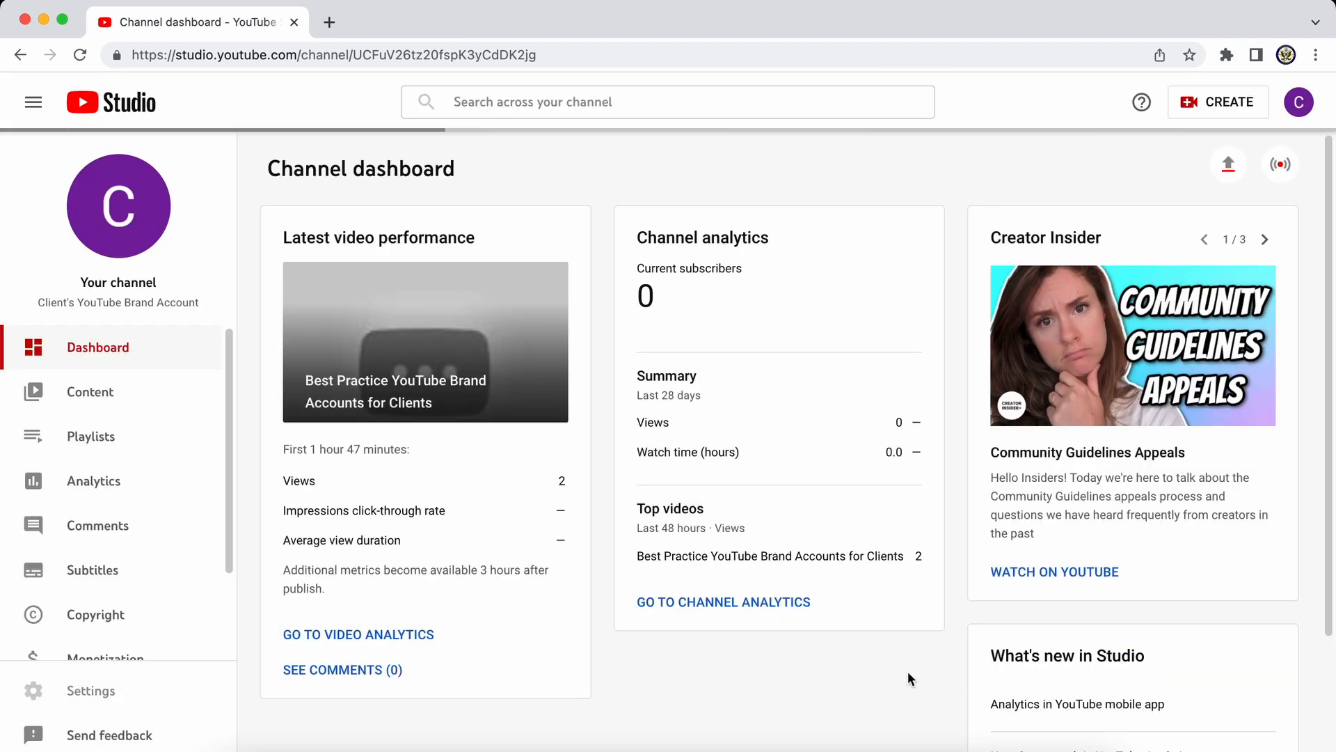
mouse_move(1279, 163)
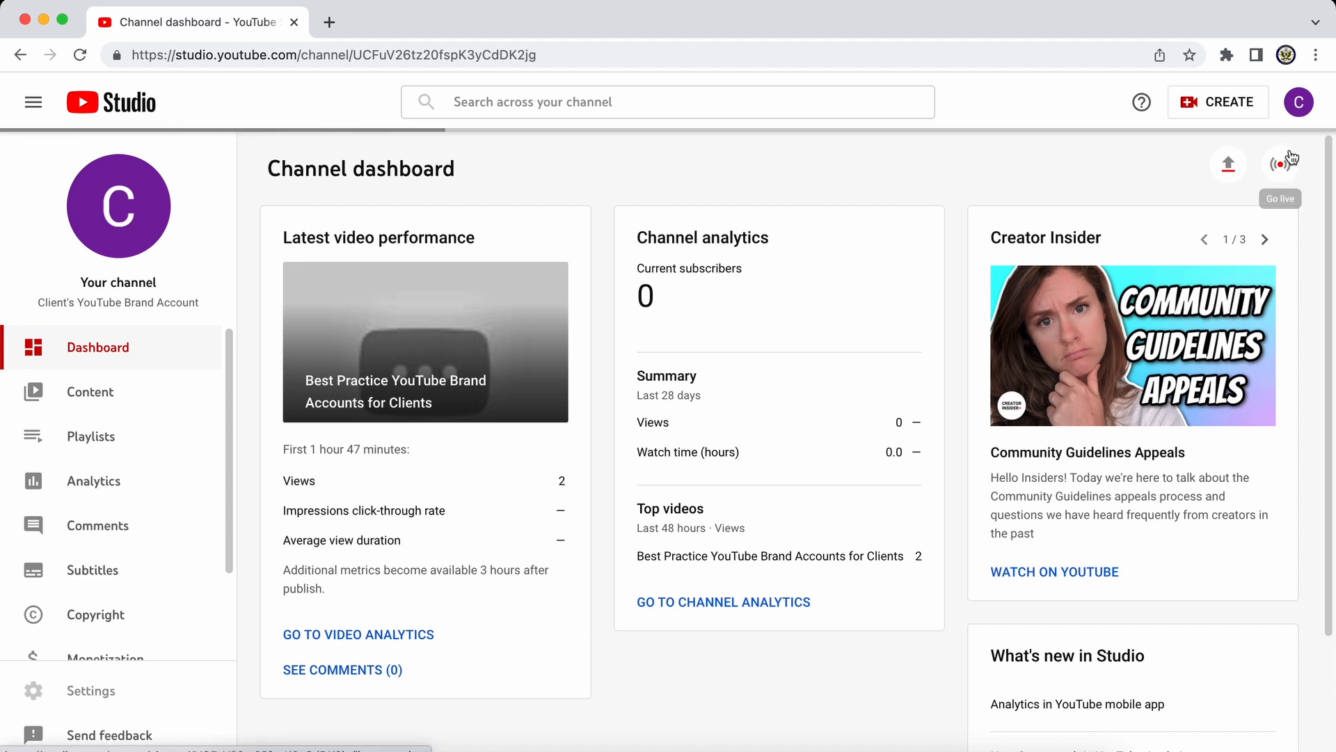
left_click(90, 690)
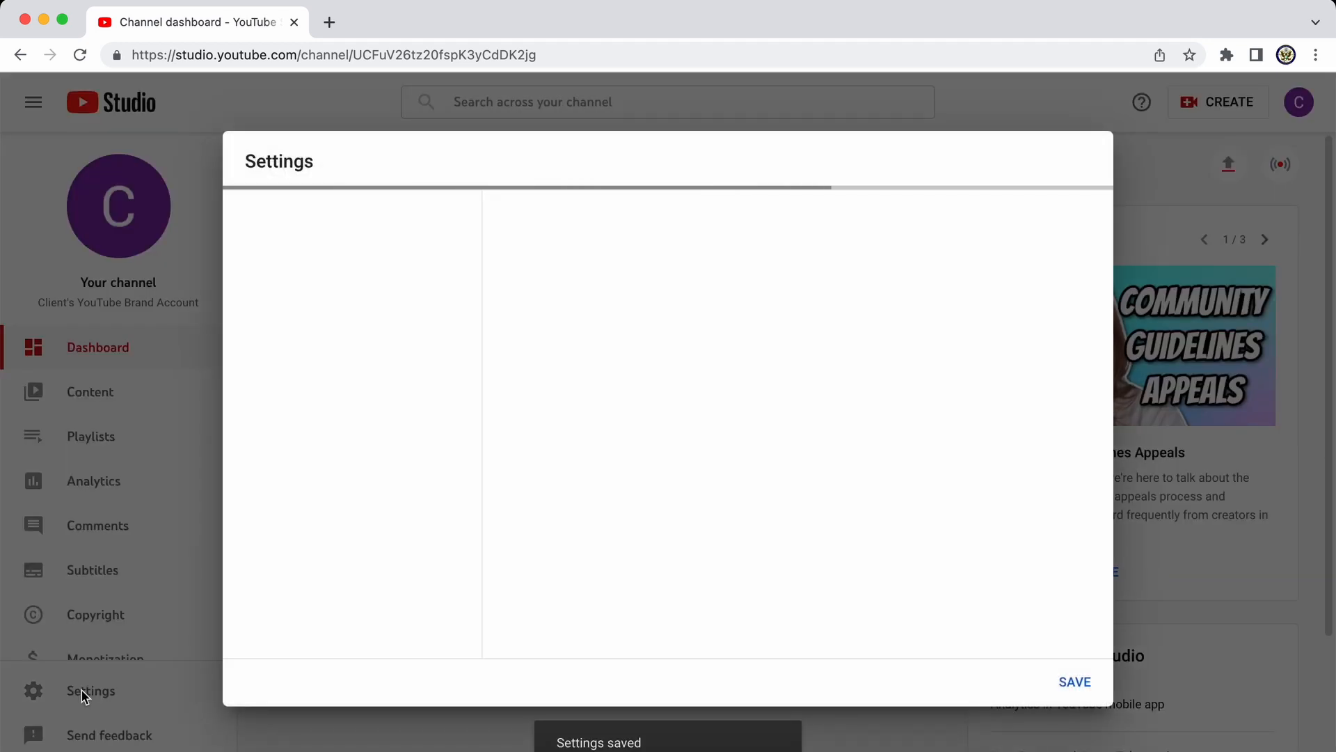
View the Permissions tab showing the owner and the invited Manager
left_click(278, 353)
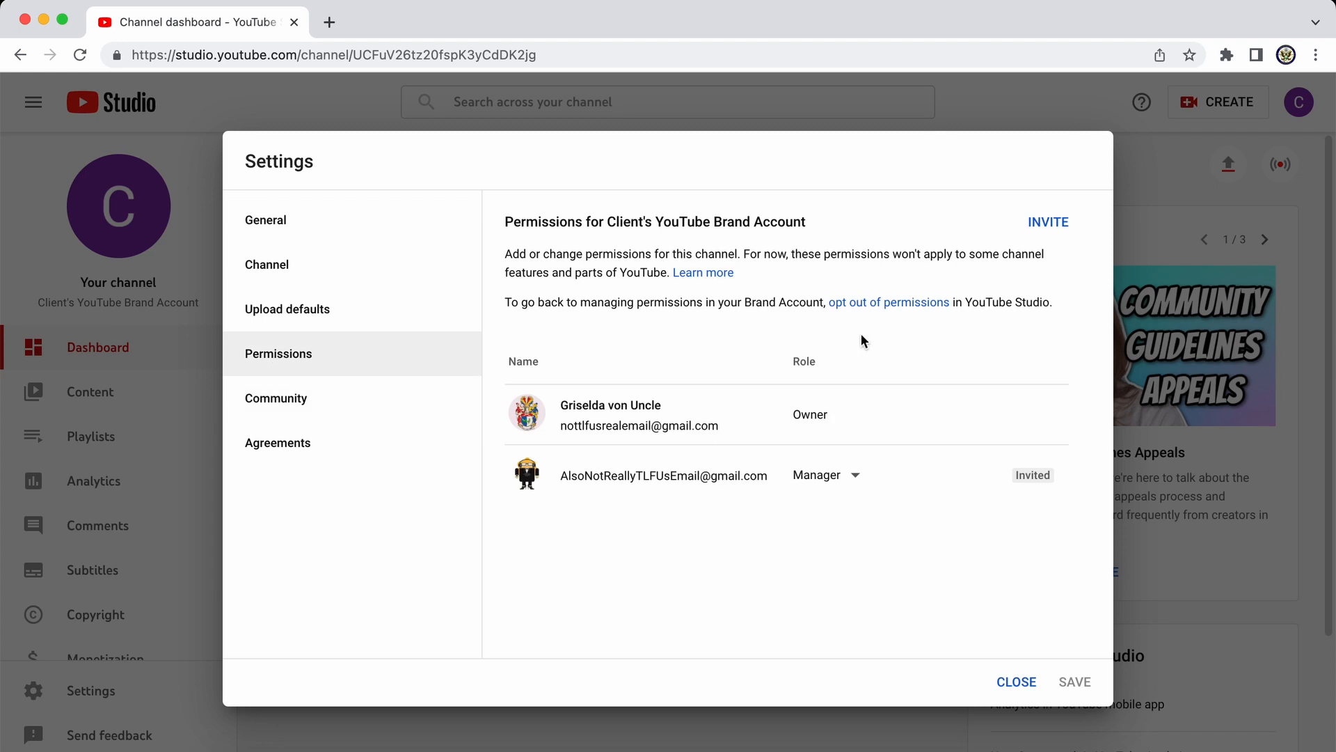
mouse_move(833, 313)
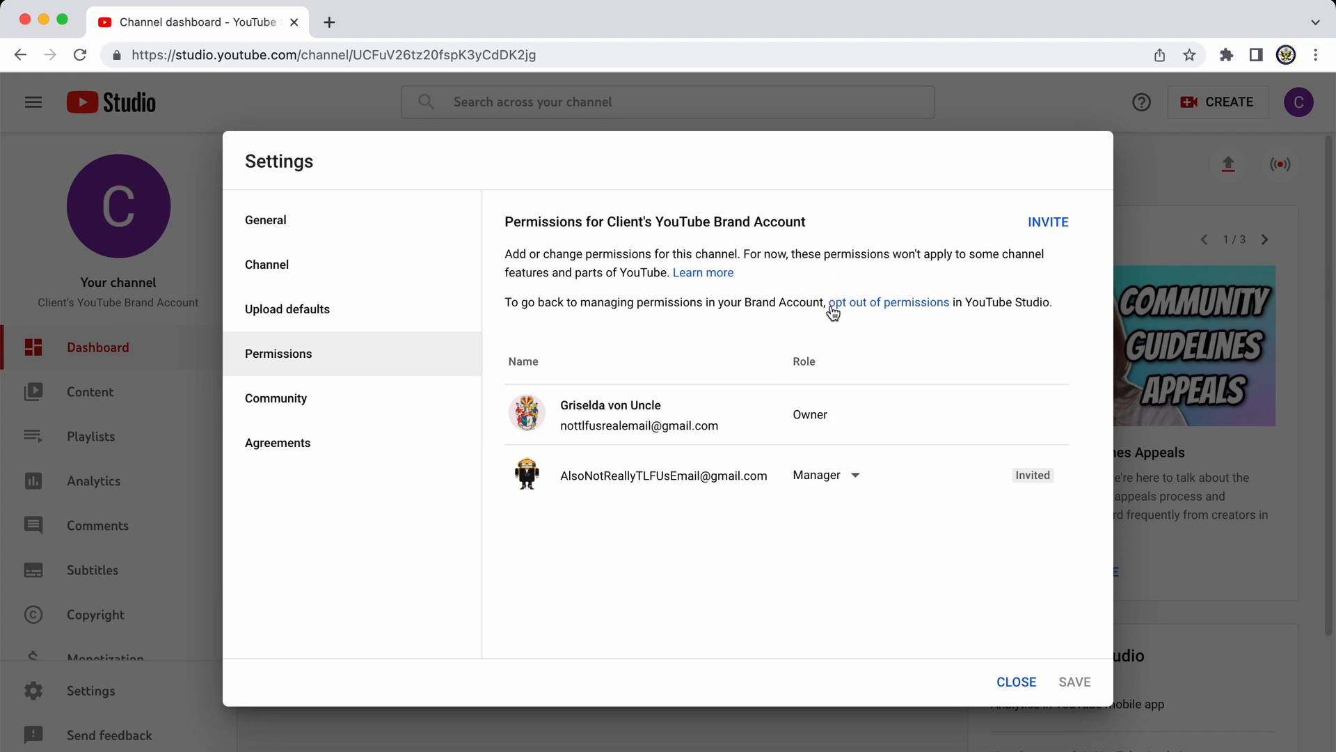
mouse_move(979, 317)
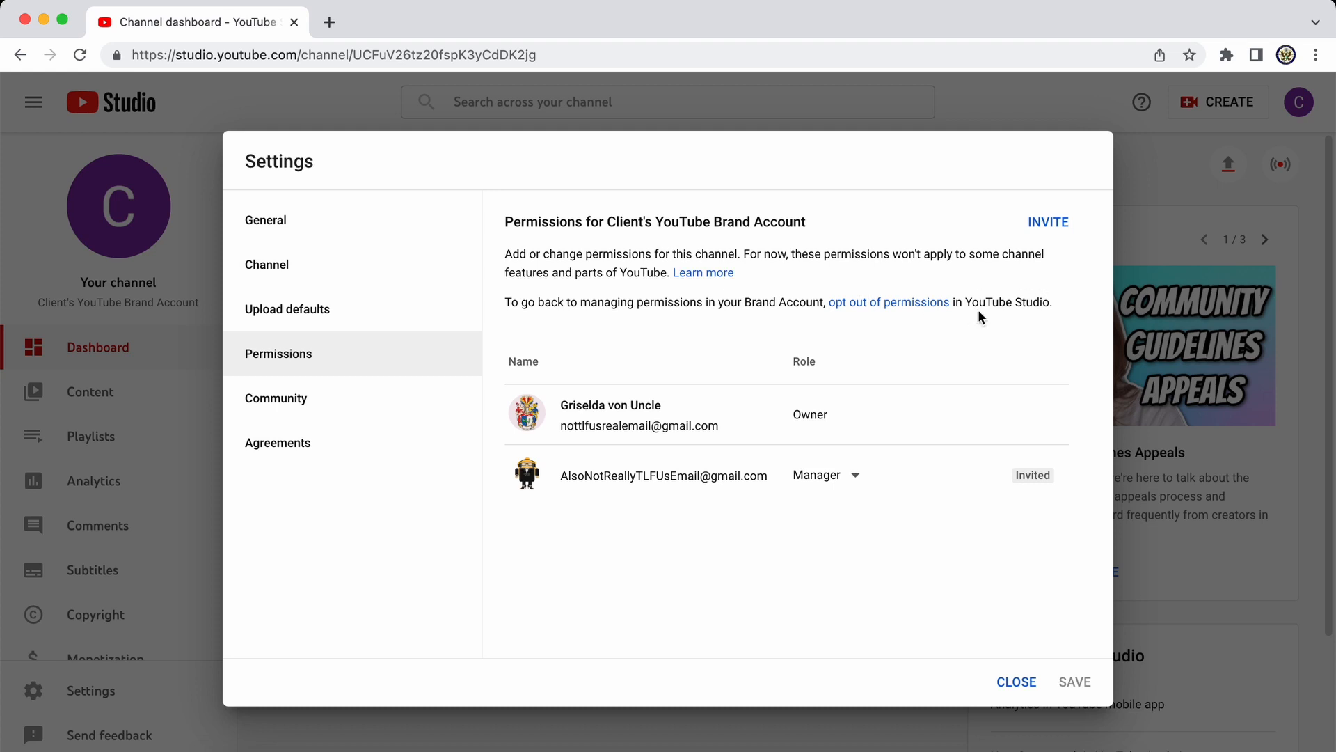
mouse_move(899, 308)
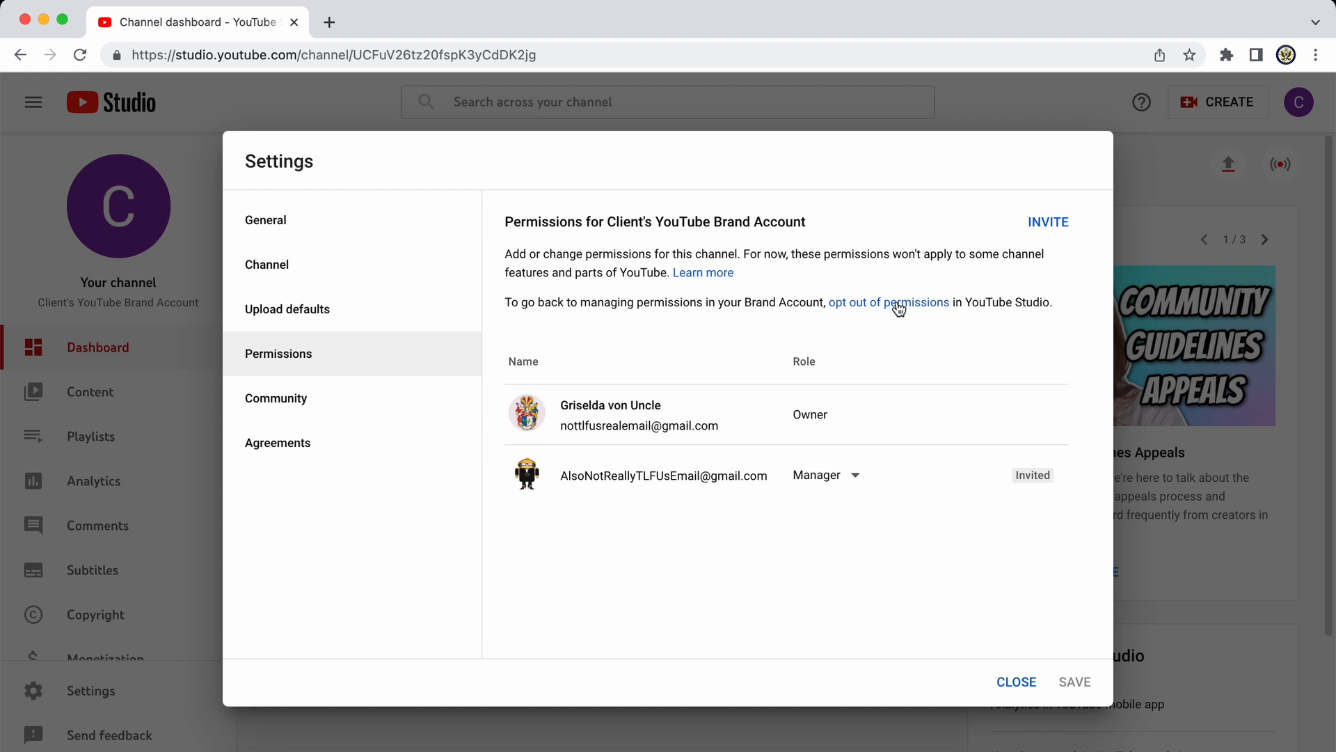
mouse_move(737, 216)
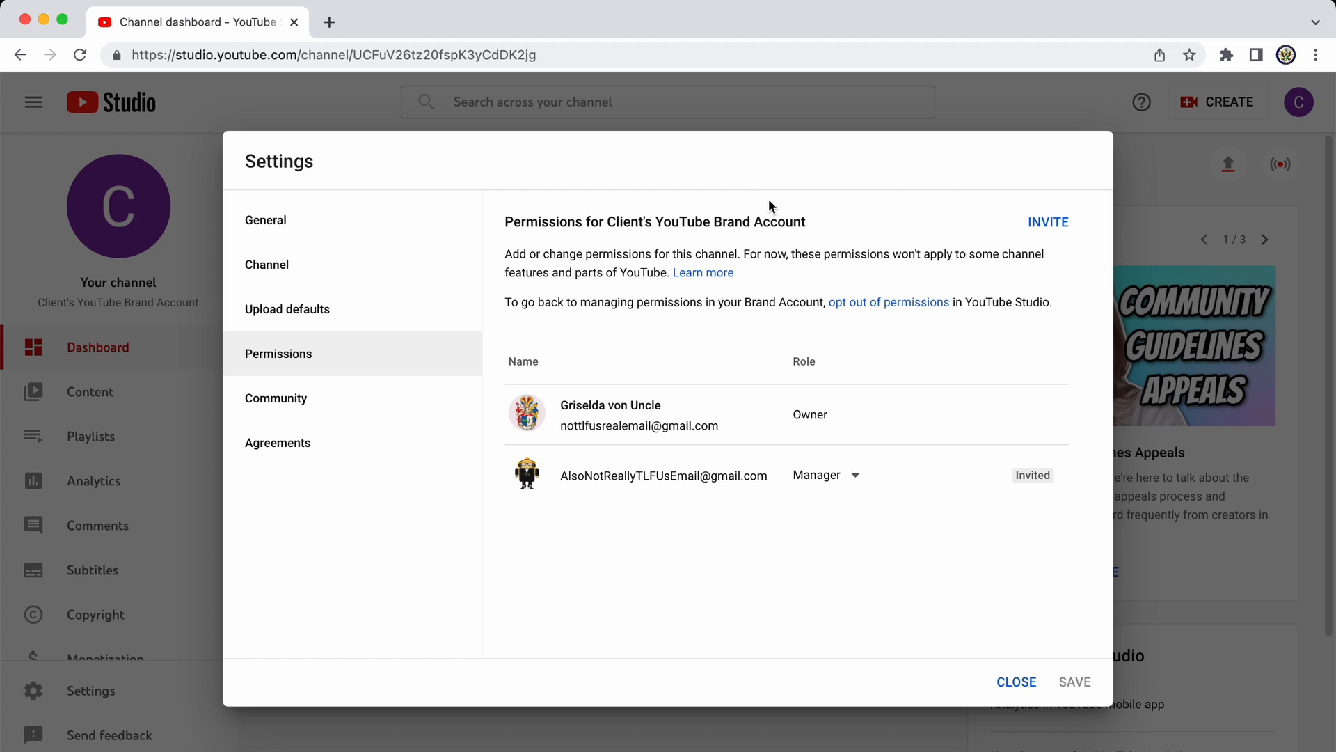
left_click(1016, 682)
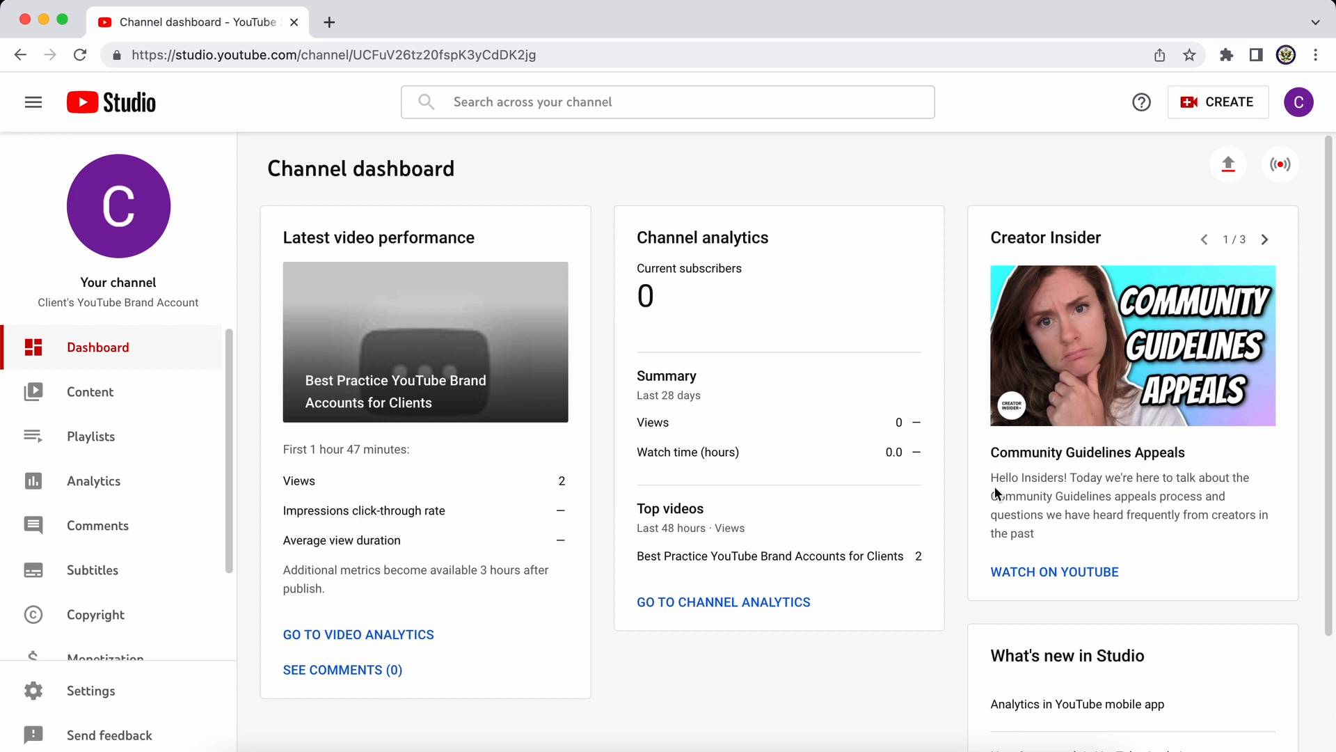